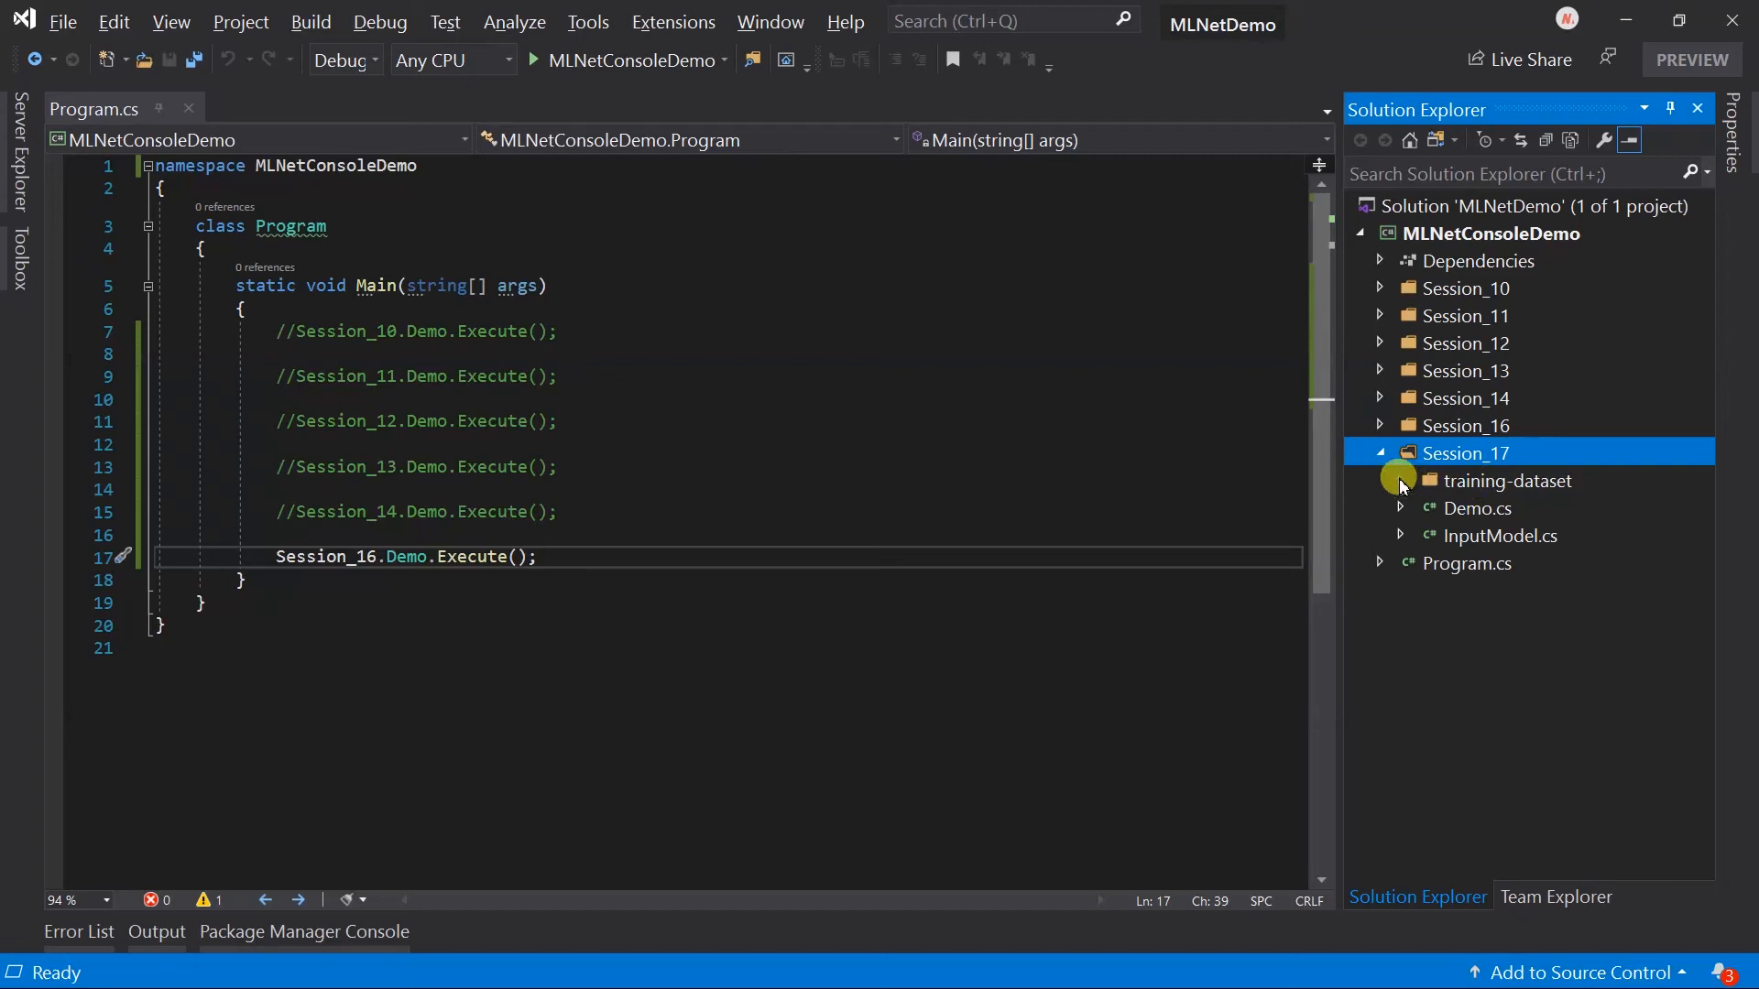
# - Open 01.csv from Session_17's training-dataset folder and the InputModel class, then select Demo.cs
pyautogui.click(1400, 479)
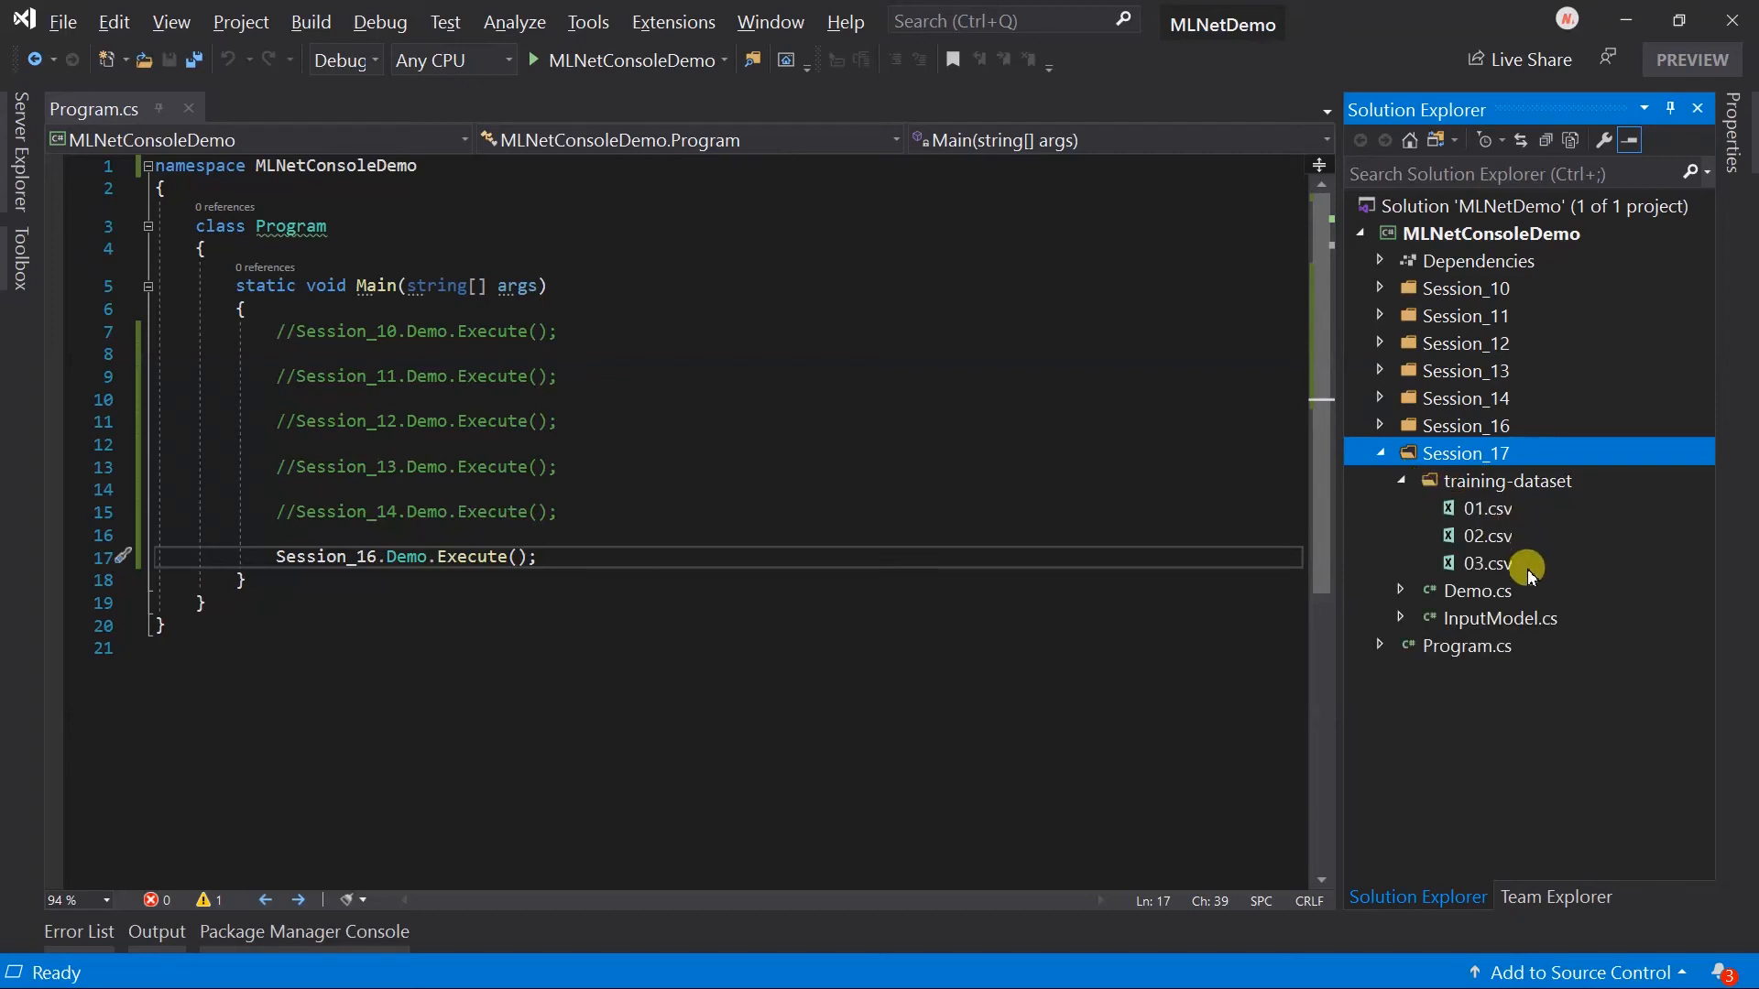
pyautogui.moveTo(1510, 506)
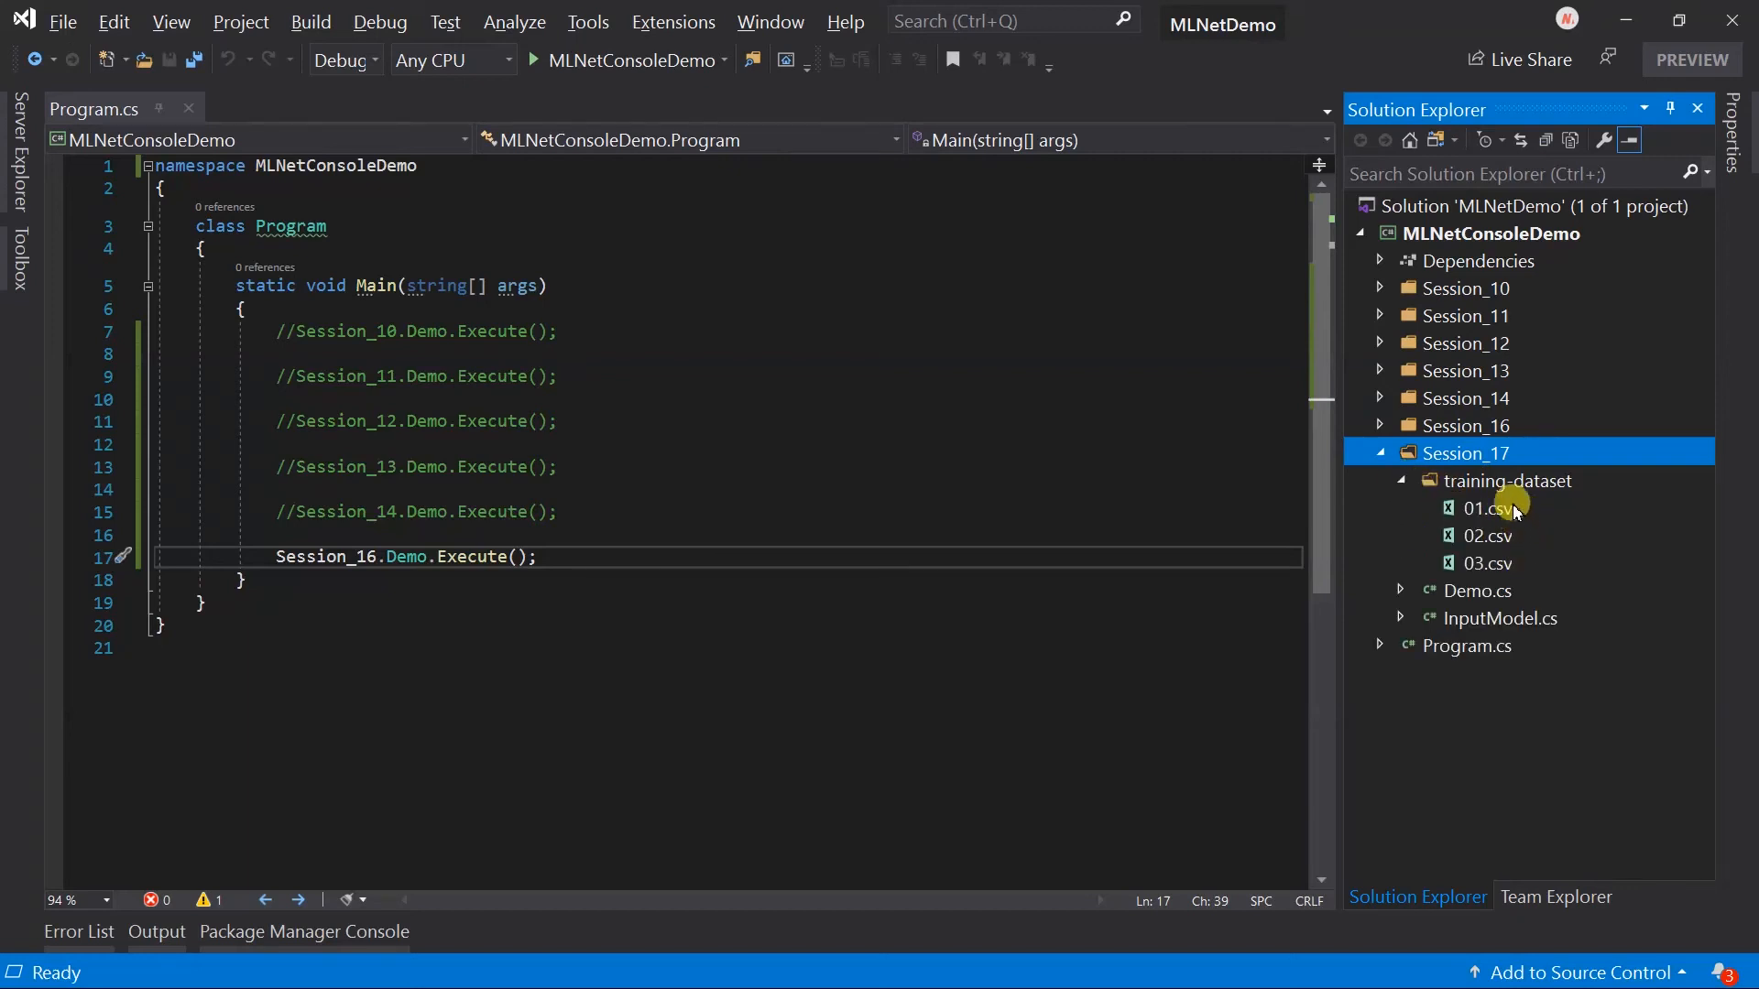
pyautogui.doubleClick(1485, 507)
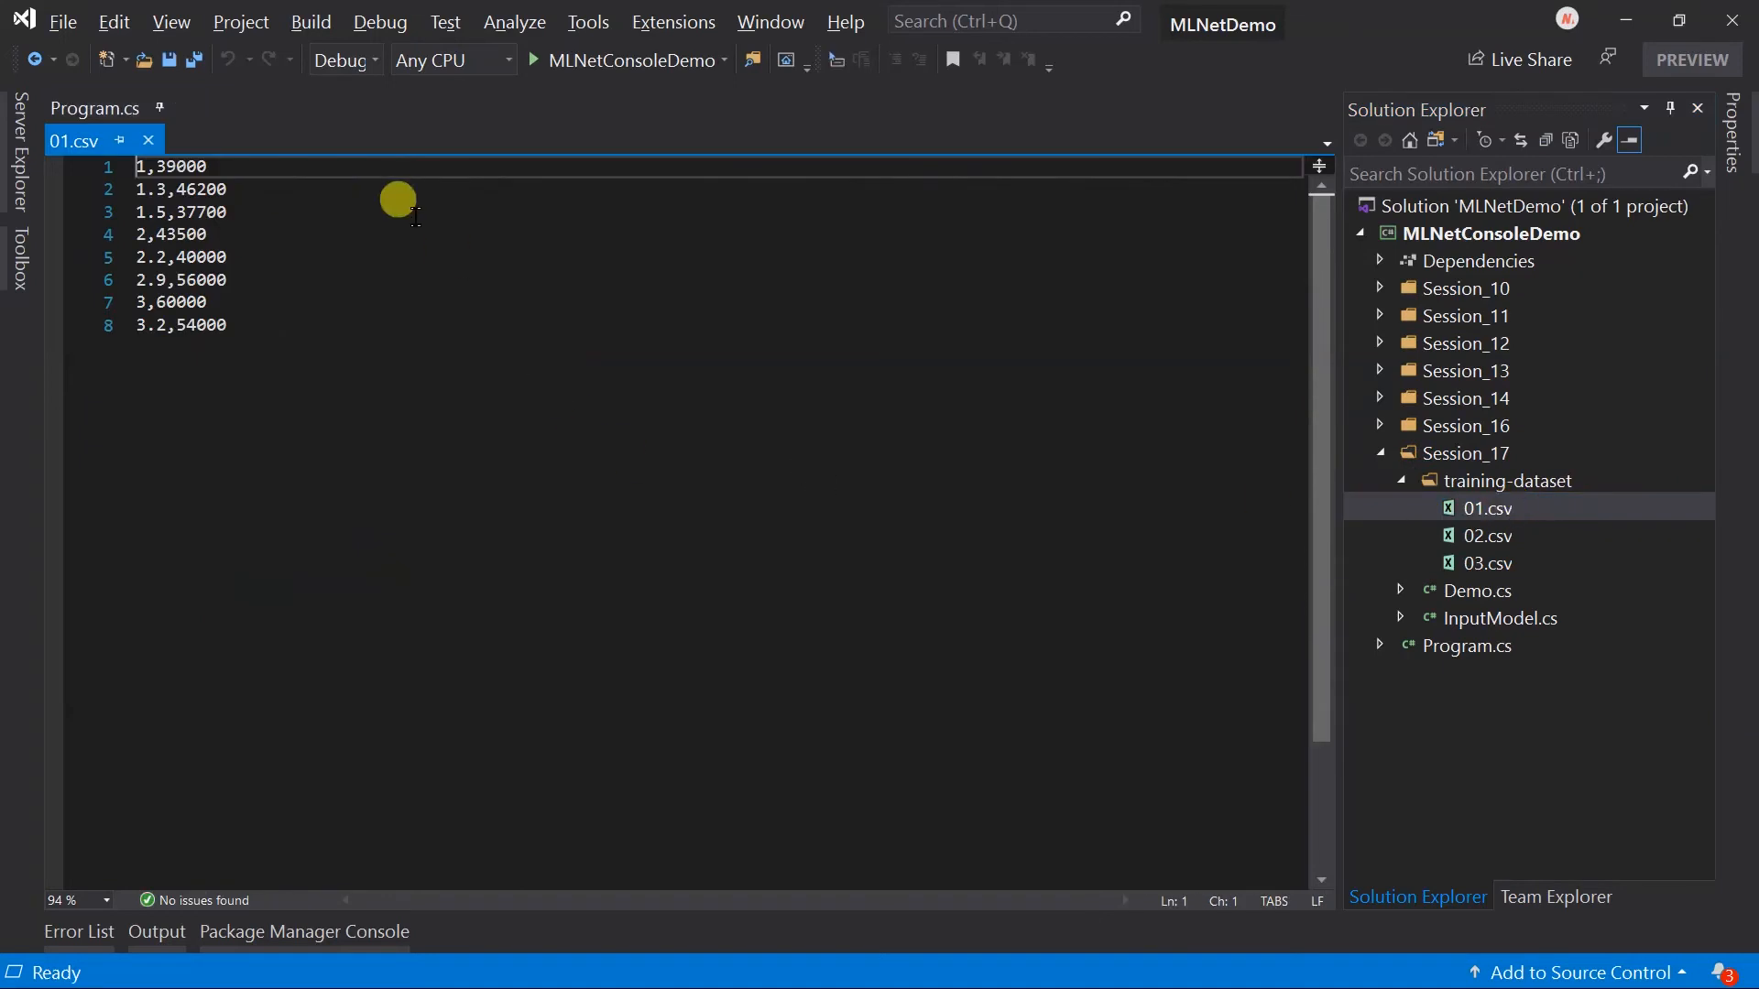
pyautogui.moveTo(406, 343)
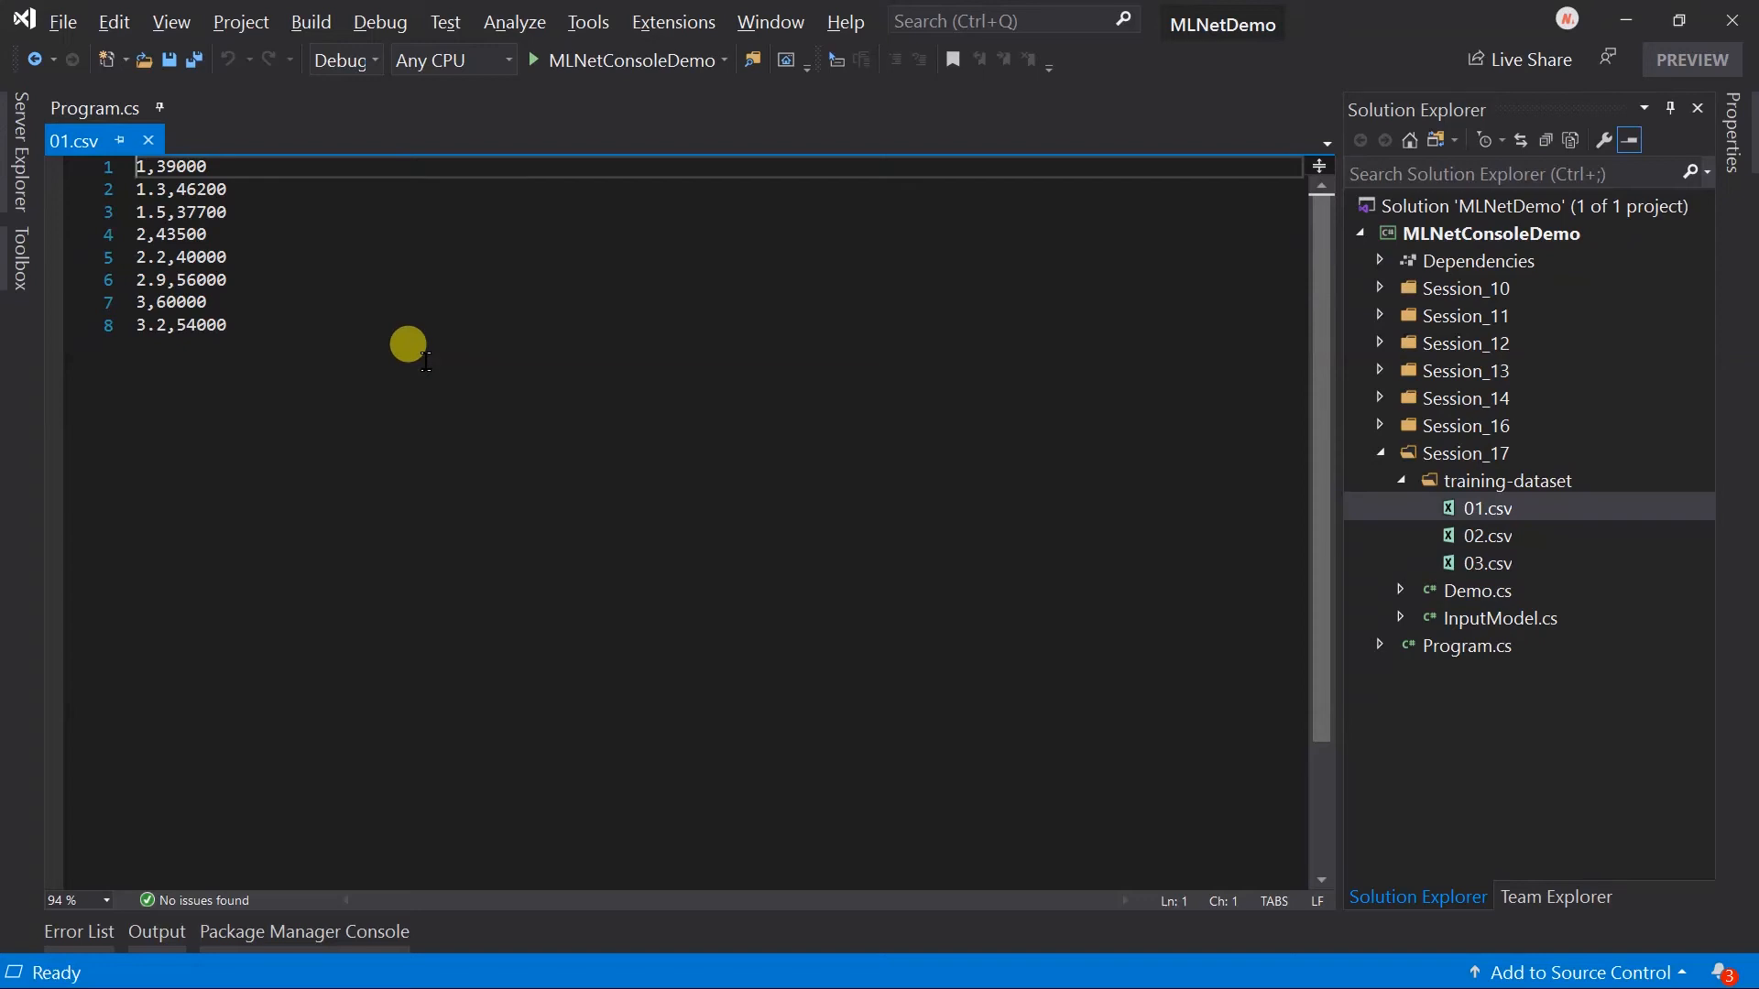
pyautogui.click(1496, 616)
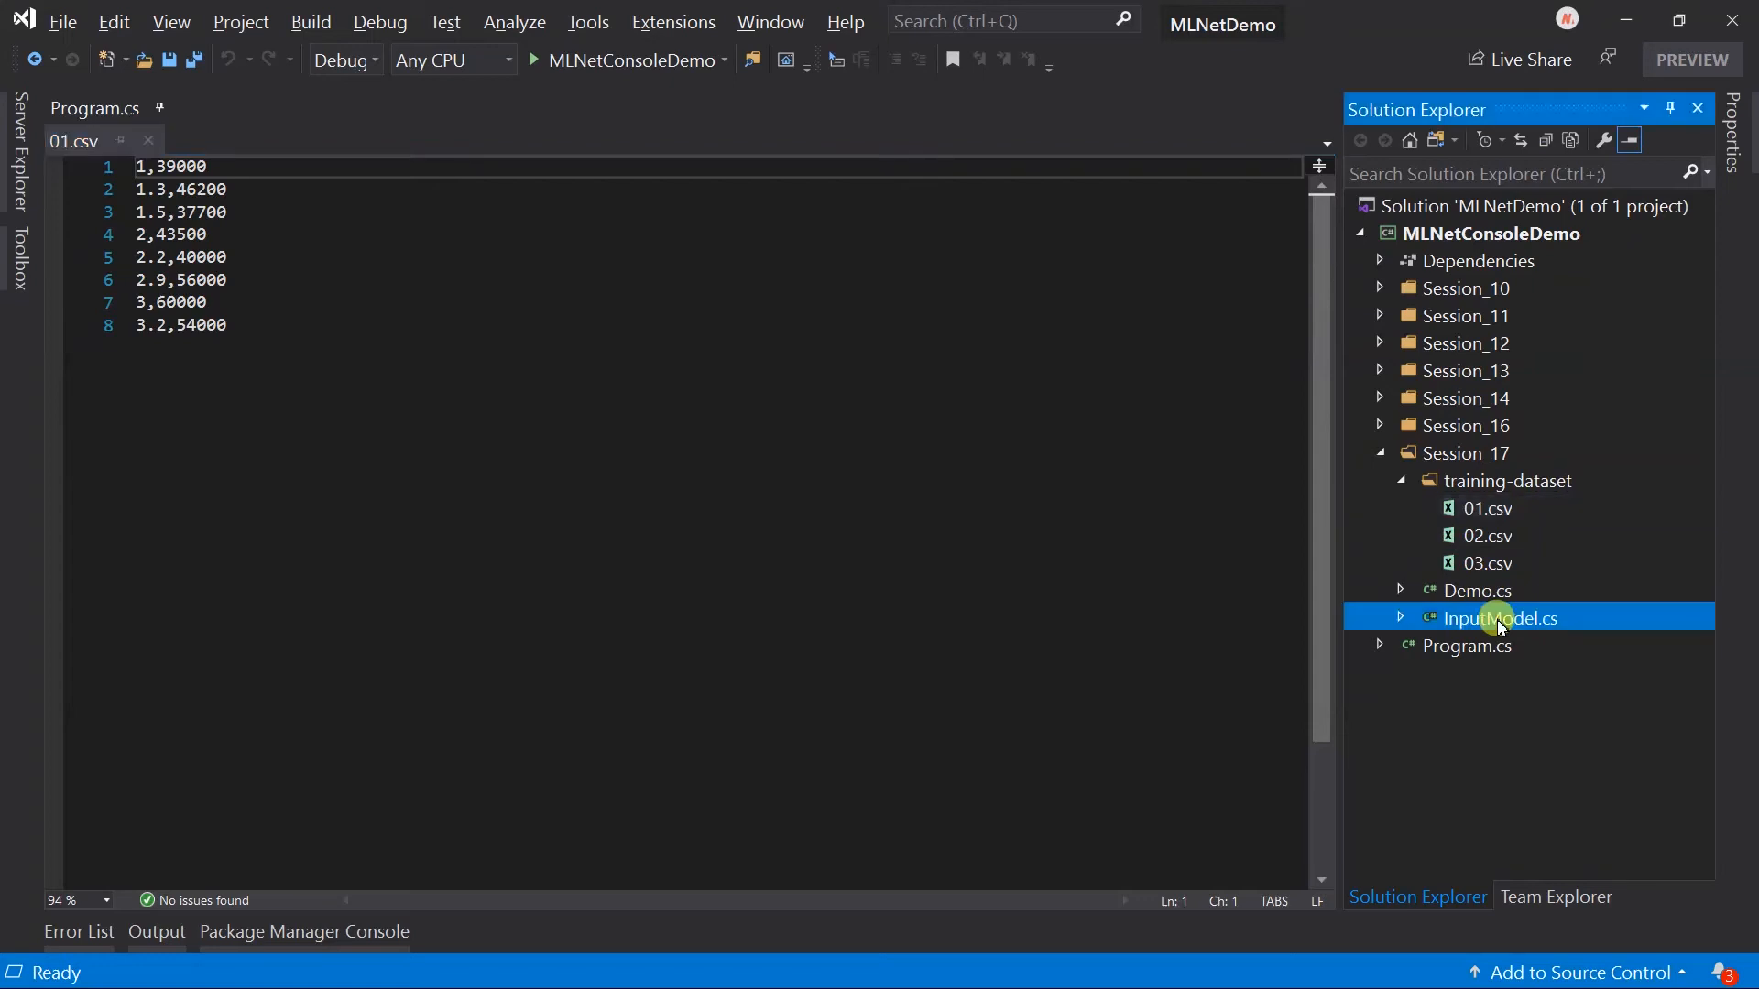
pyautogui.doubleClick(1497, 617)
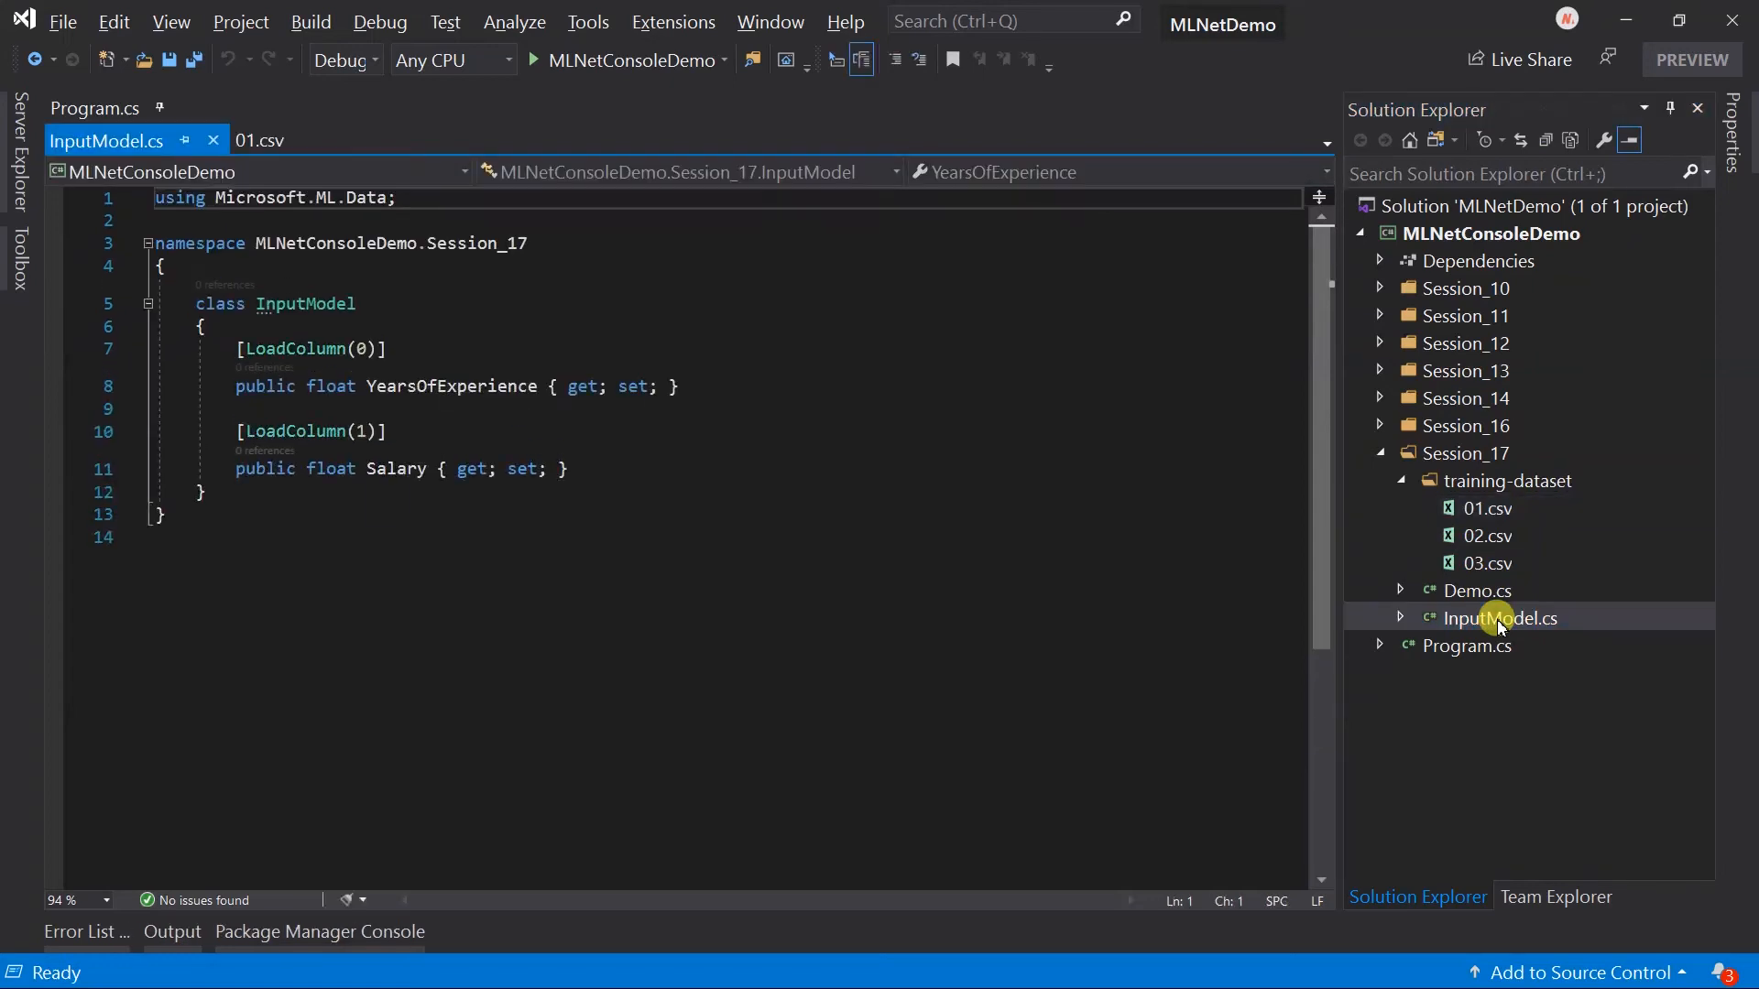
pyautogui.click(1475, 590)
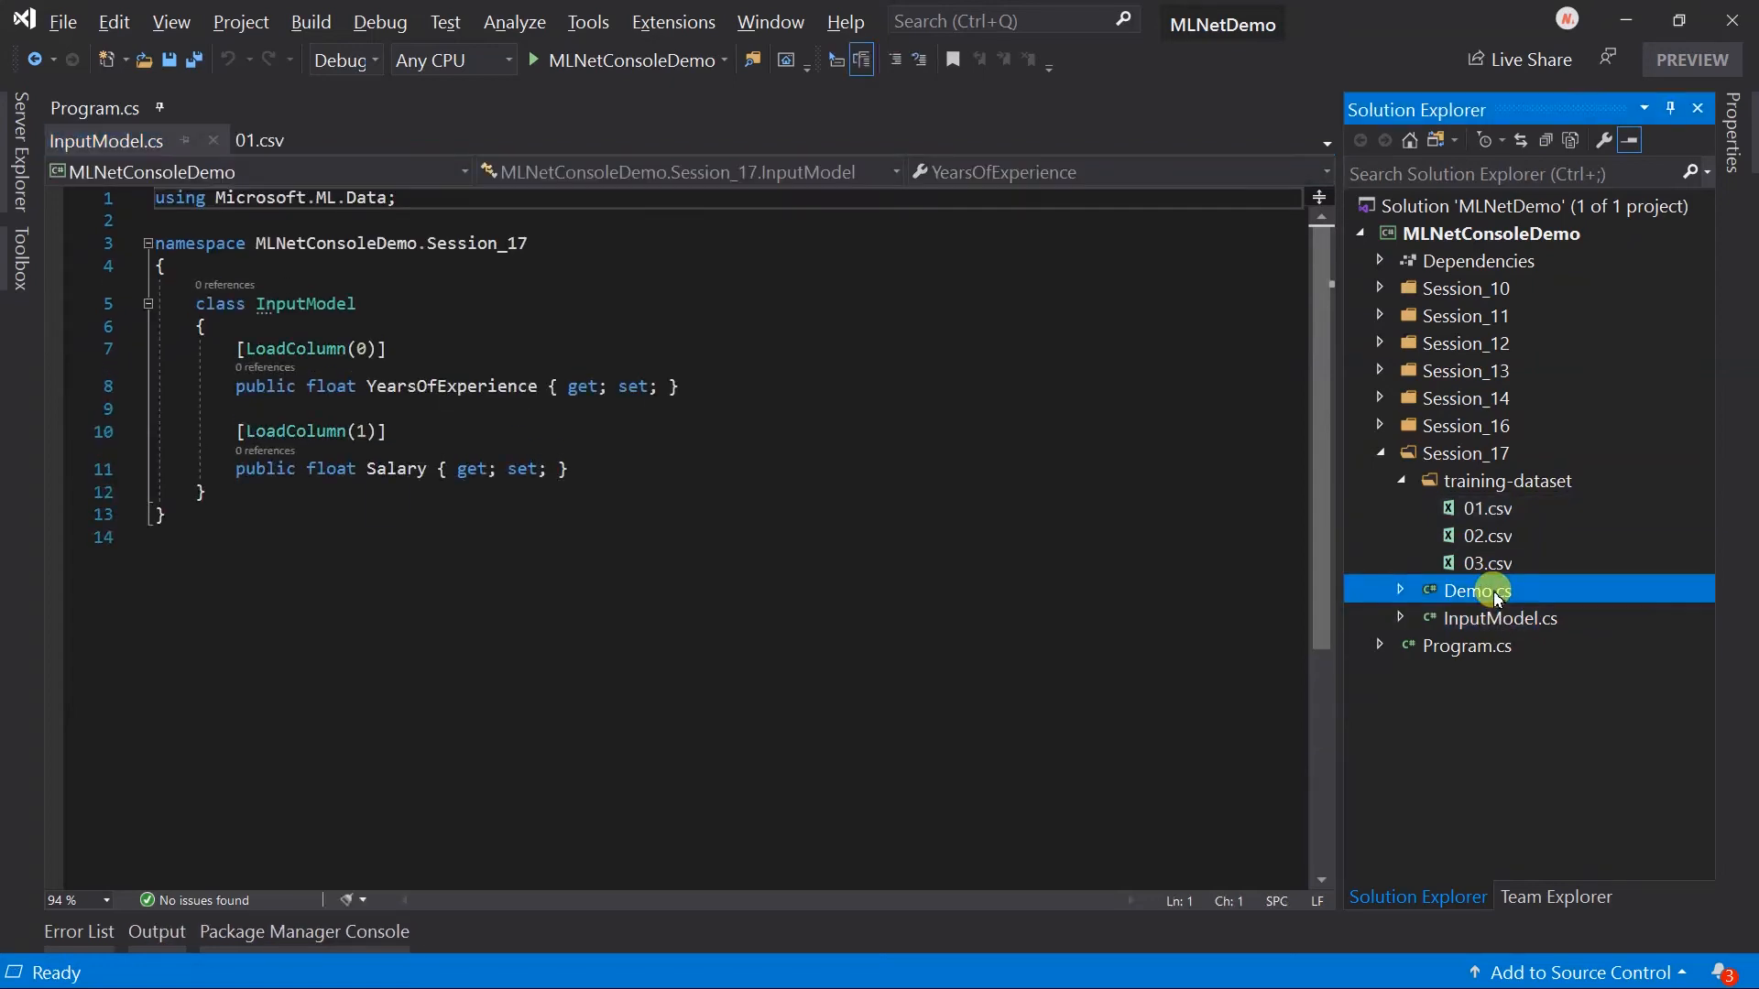
# - In Demo.cs, load the headerless comma-separated Session_17 training-dataset files into an IDataView
pyautogui.doubleClick(1475, 590)
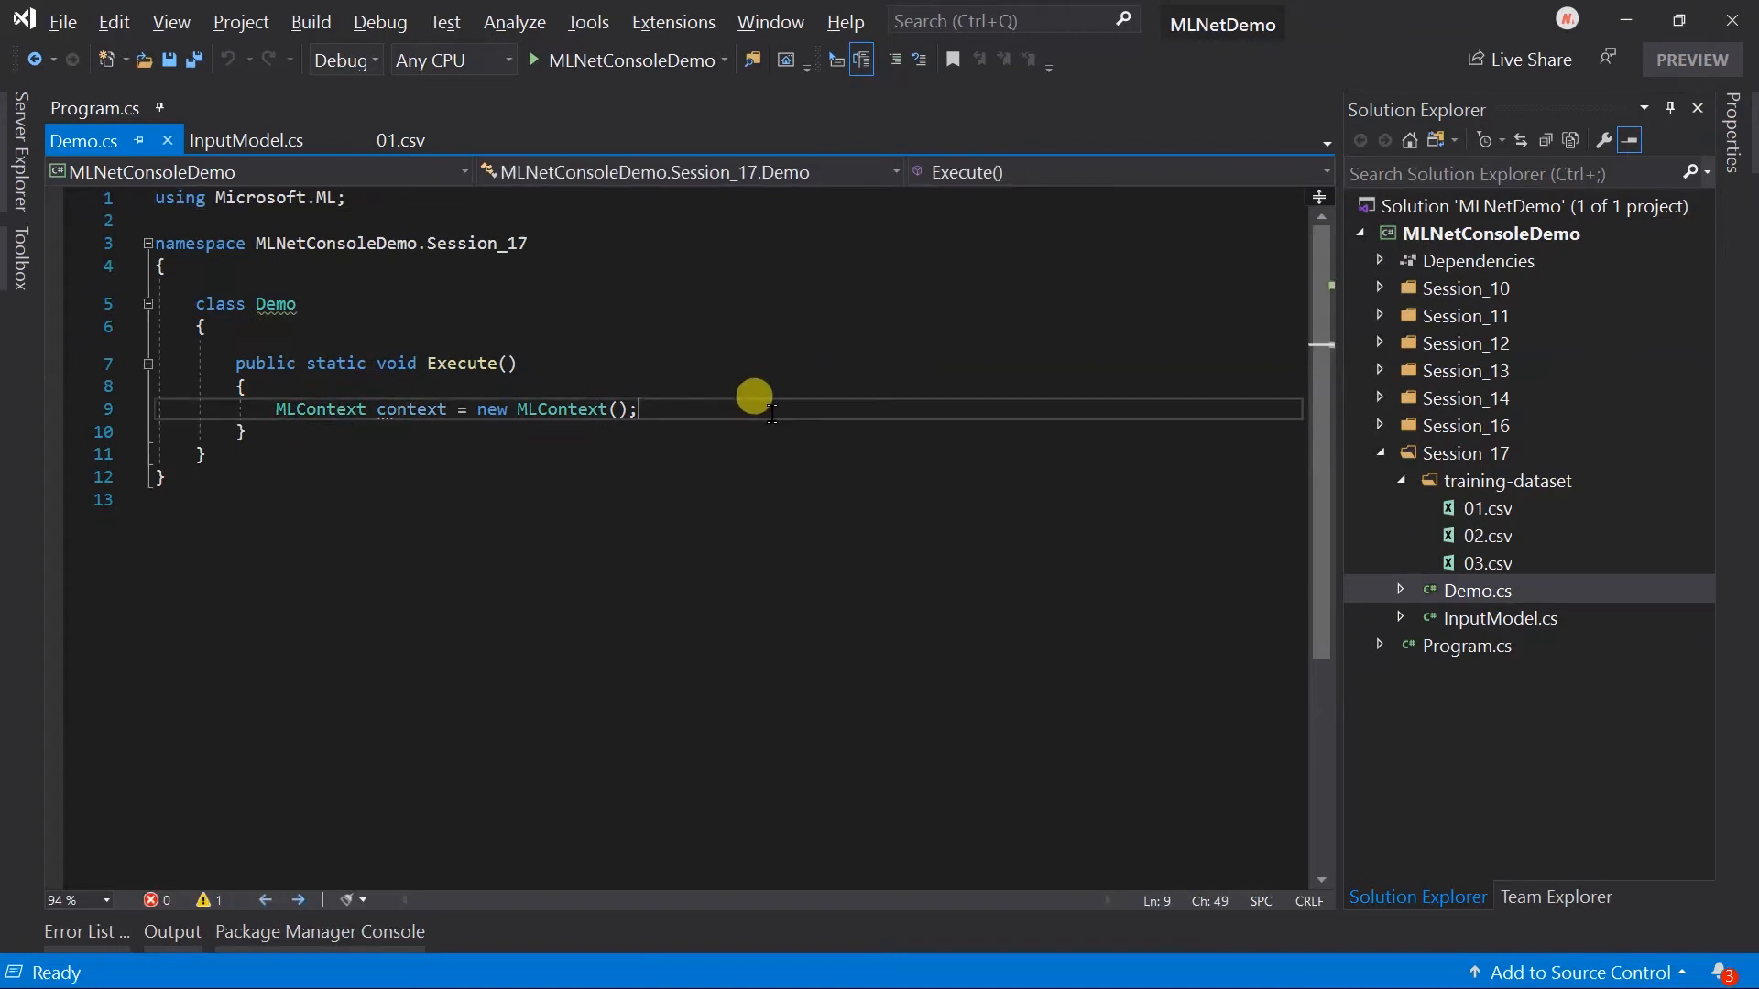
pyautogui.press('enter')
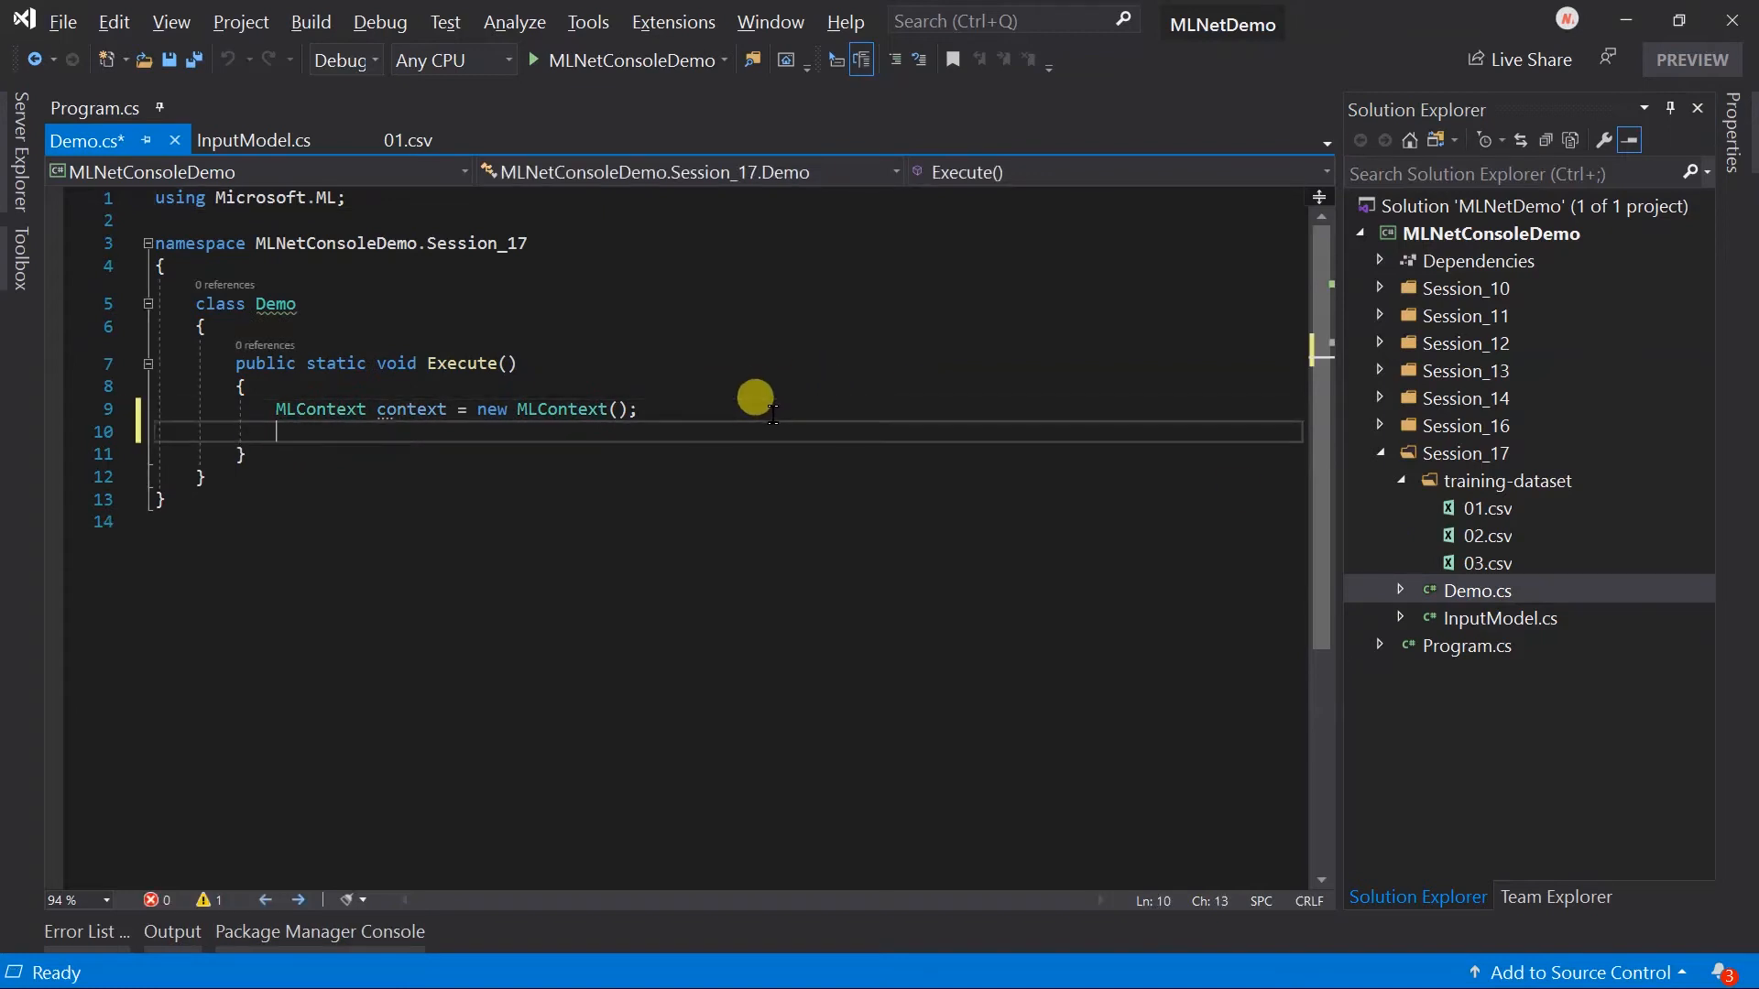
pyautogui.write('I')
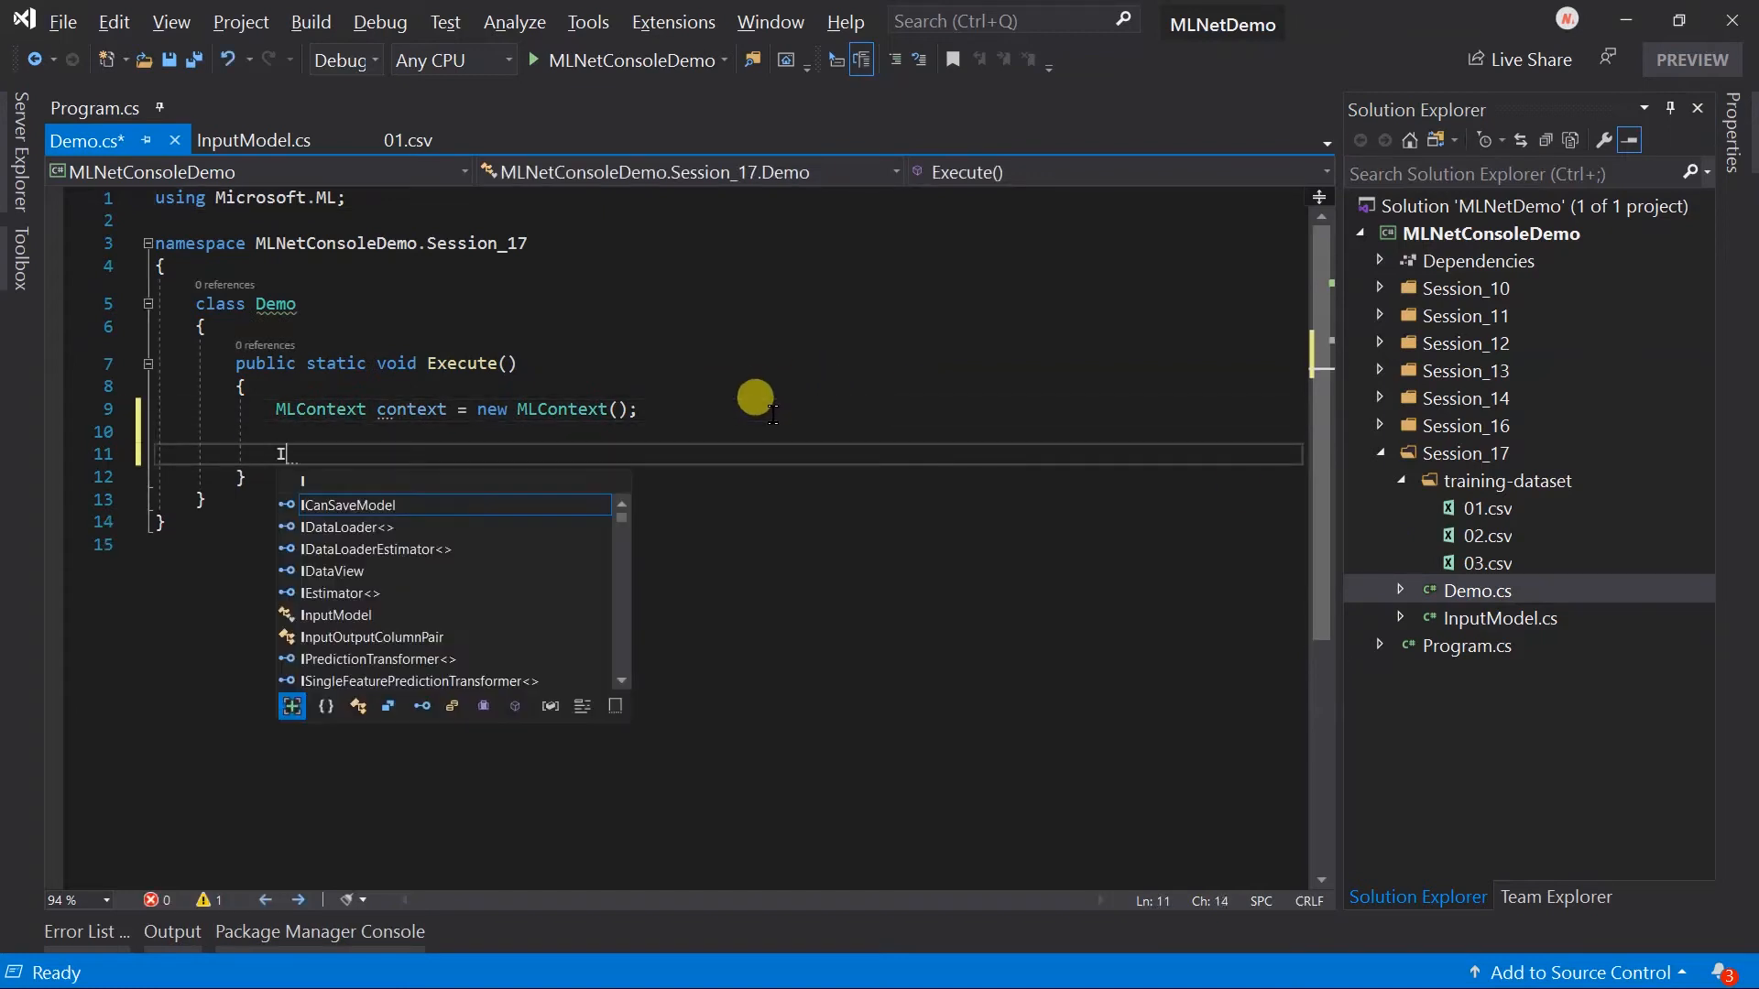
pyautogui.write('DataView dataView = context.Data.')
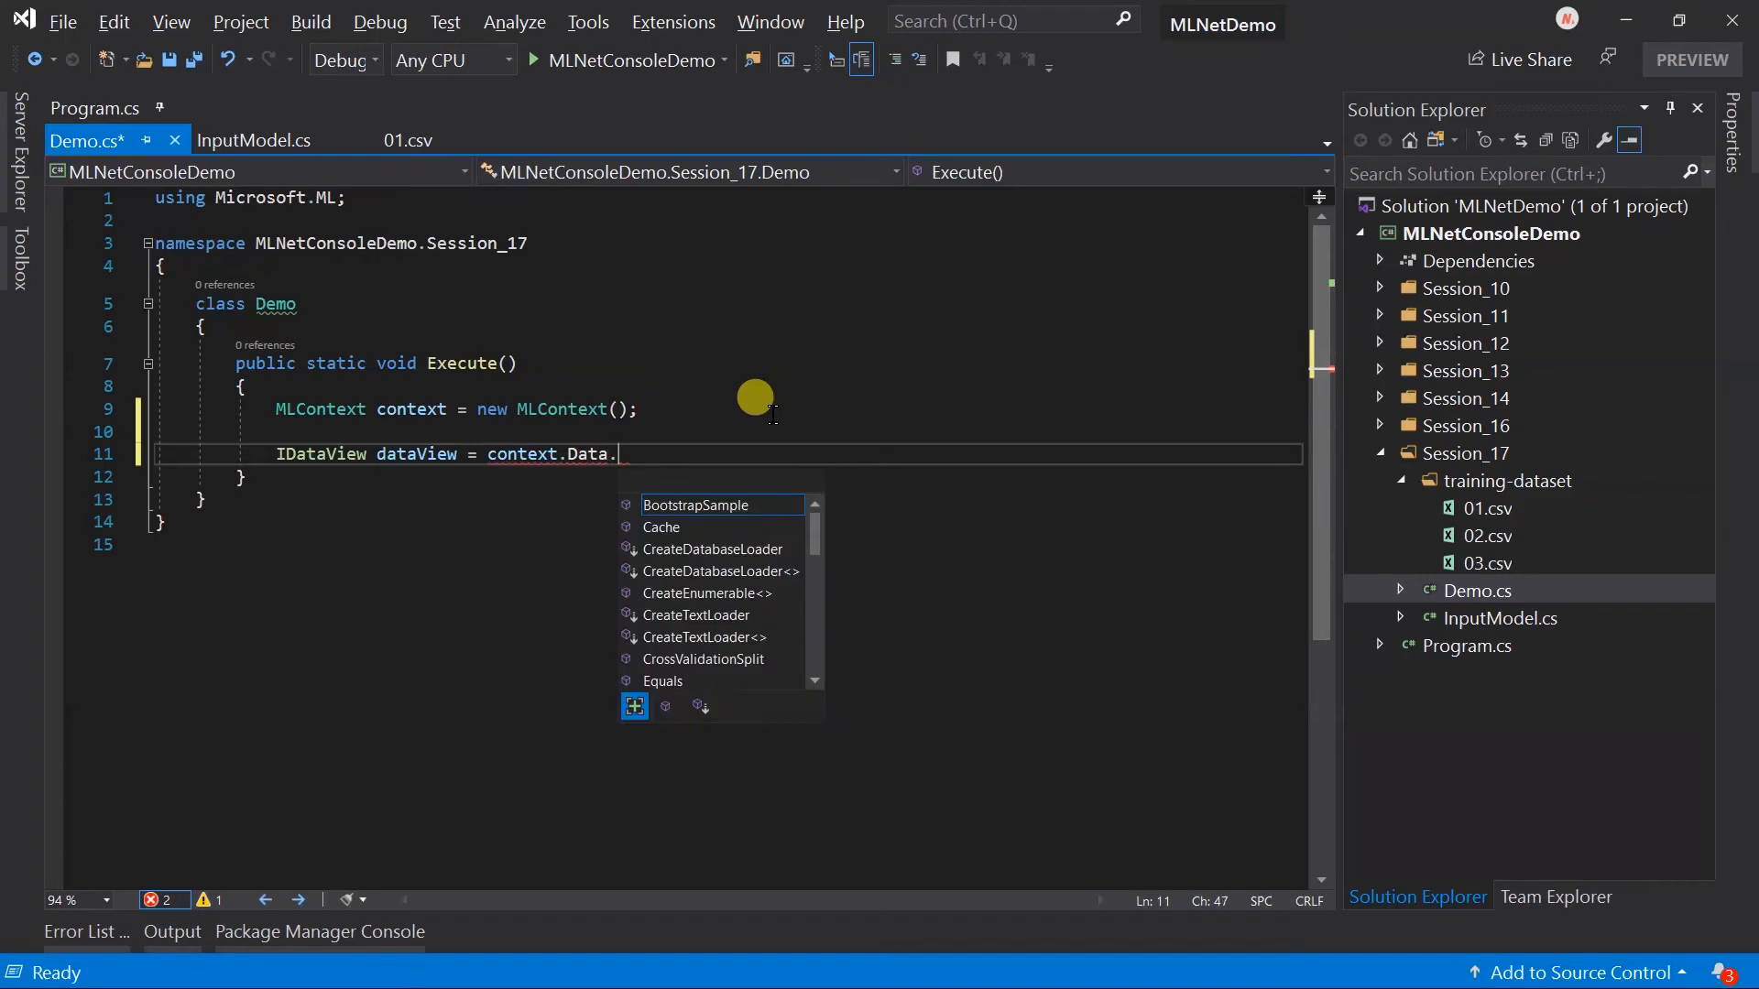
pyautogui.write('LoadFromTextFile<InputModel>(')
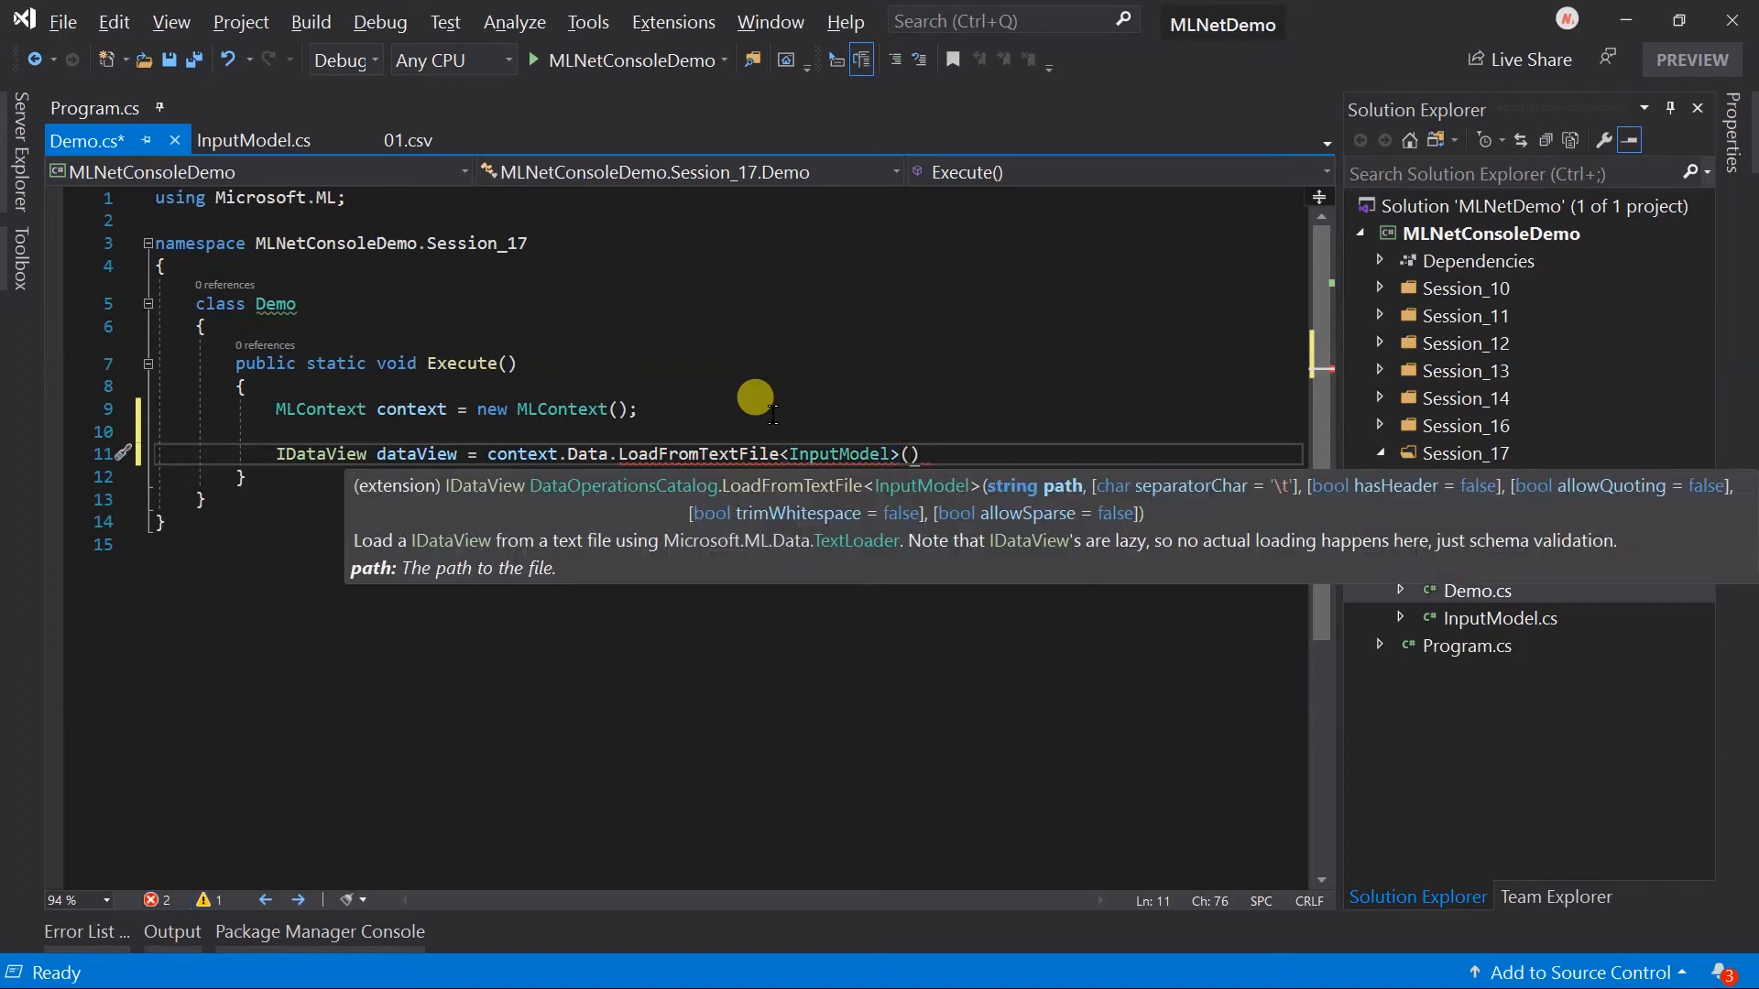
pyautogui.write('path: "Session_17"')
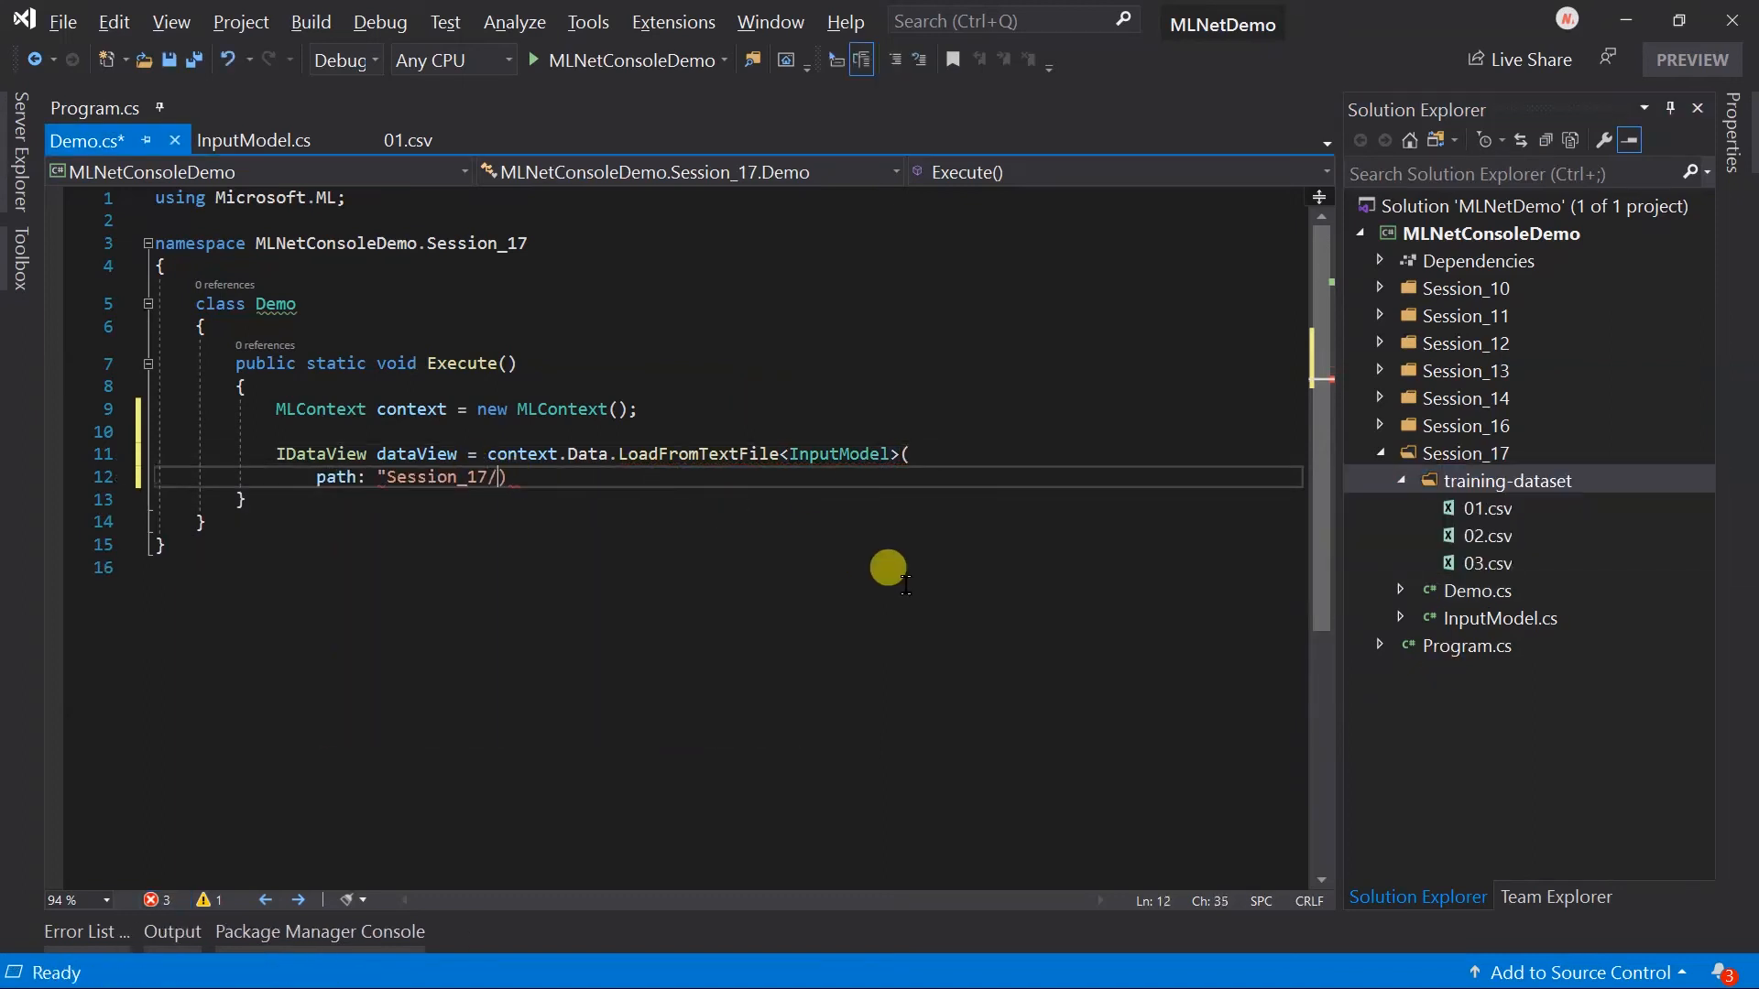
pyautogui.write('training-dataset/*",')
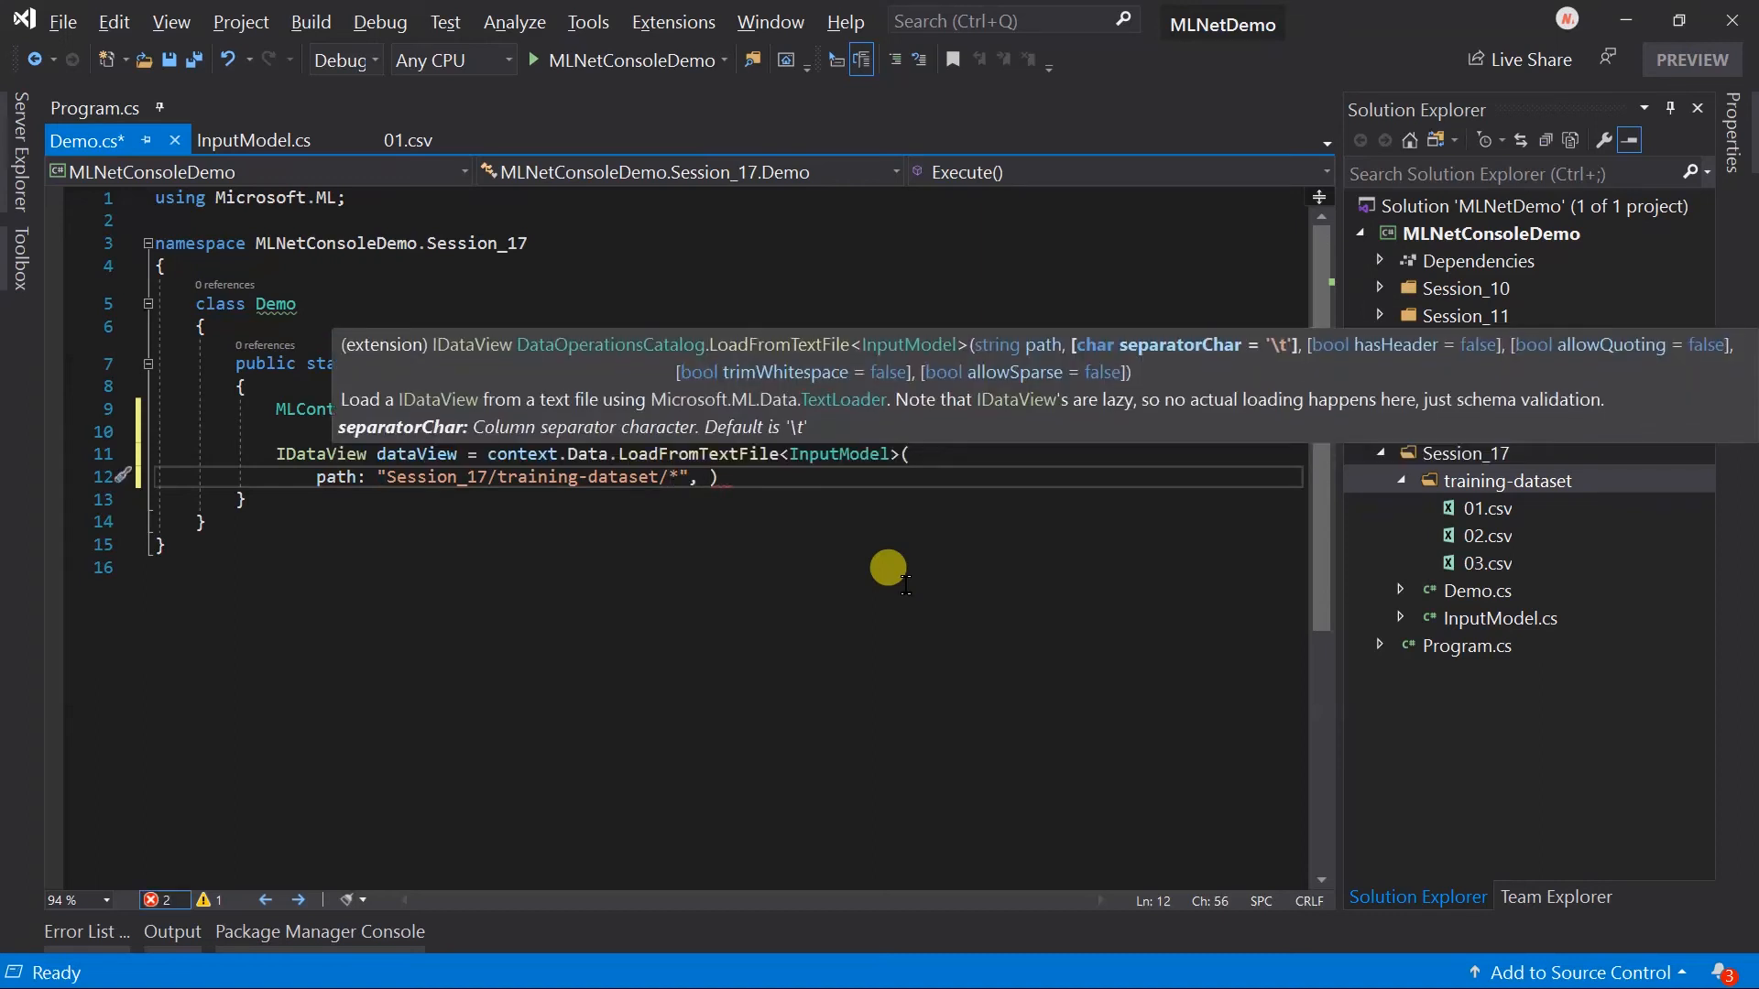
pyautogui.write('hasHeader: false,')
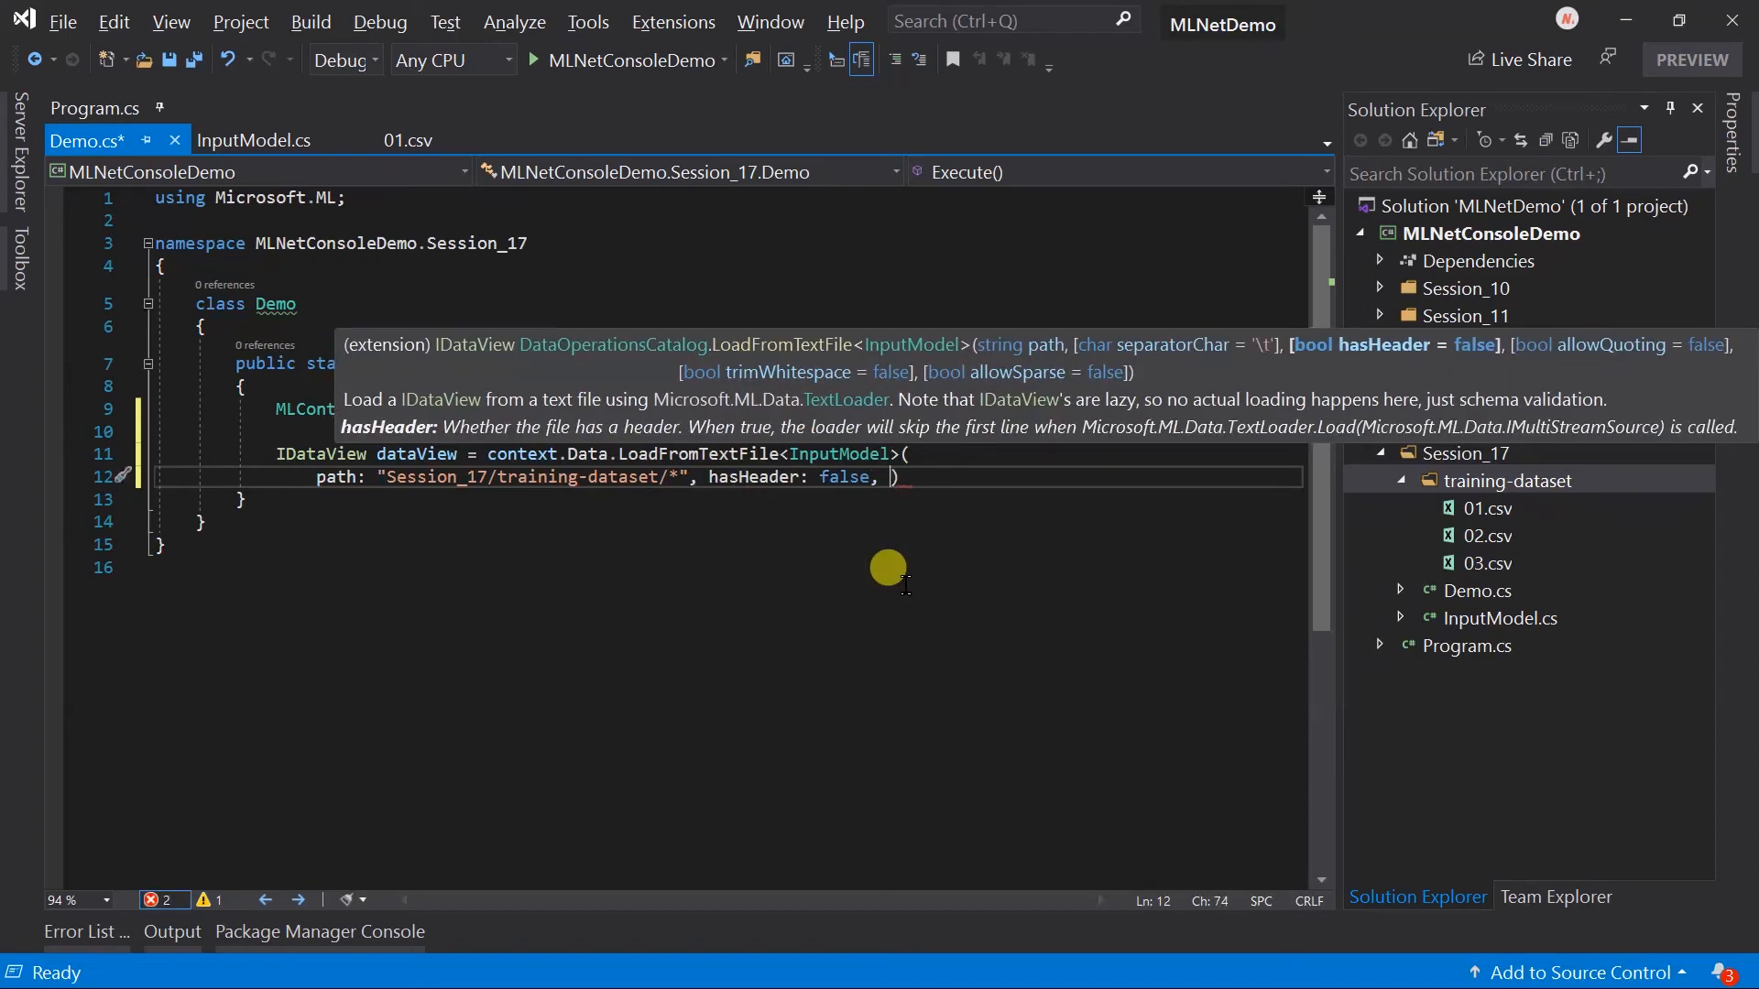
pyautogui.write("separatorChar: ','")
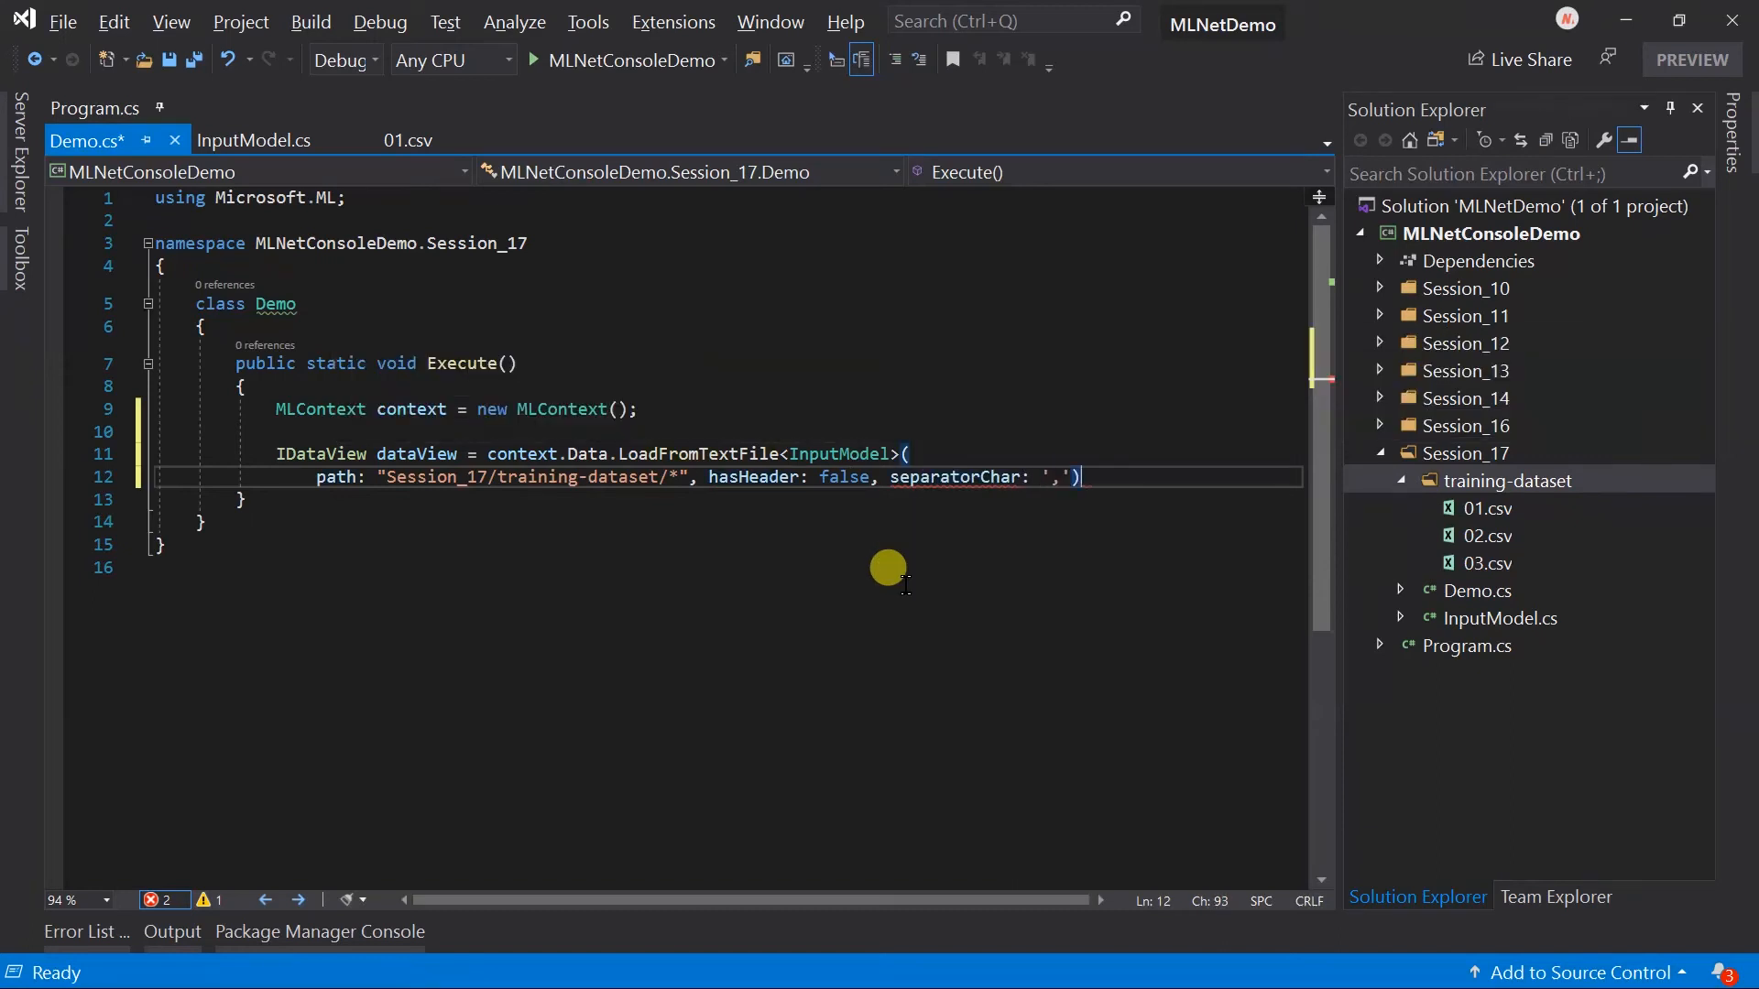
# - Add 'var preview = dataView.Preview();' after the load statement
pyautogui.write('var preview')
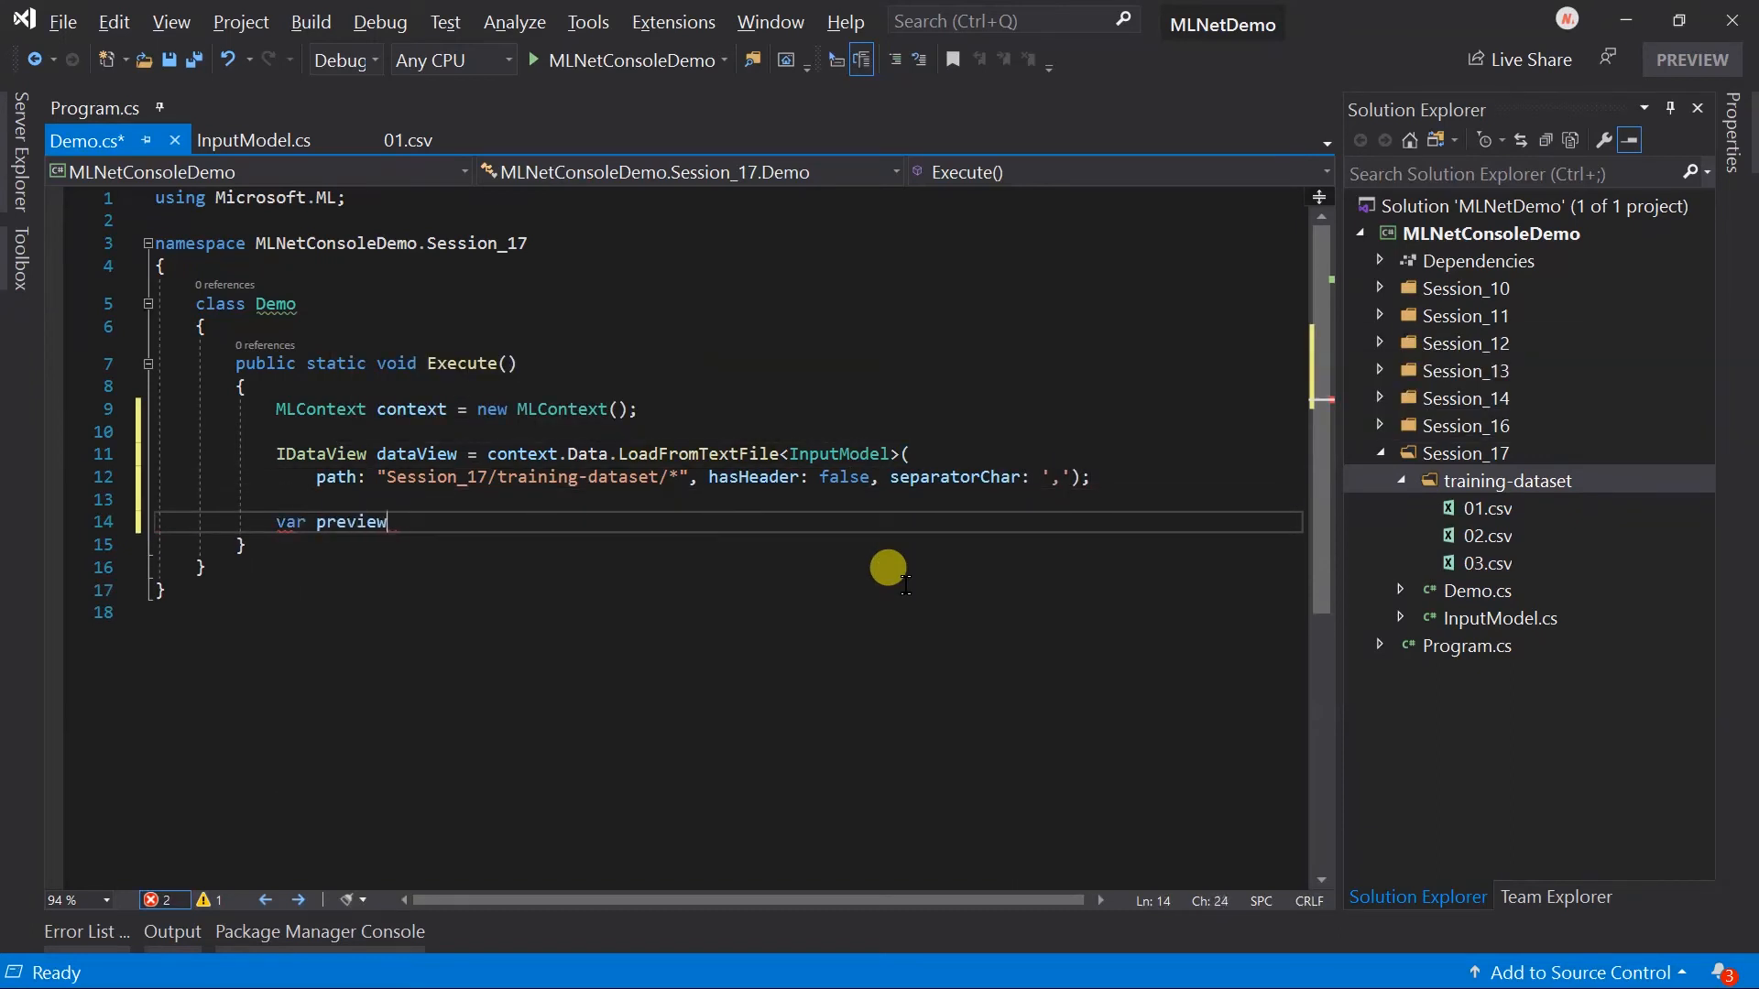
pyautogui.write('= dataView.Preview')
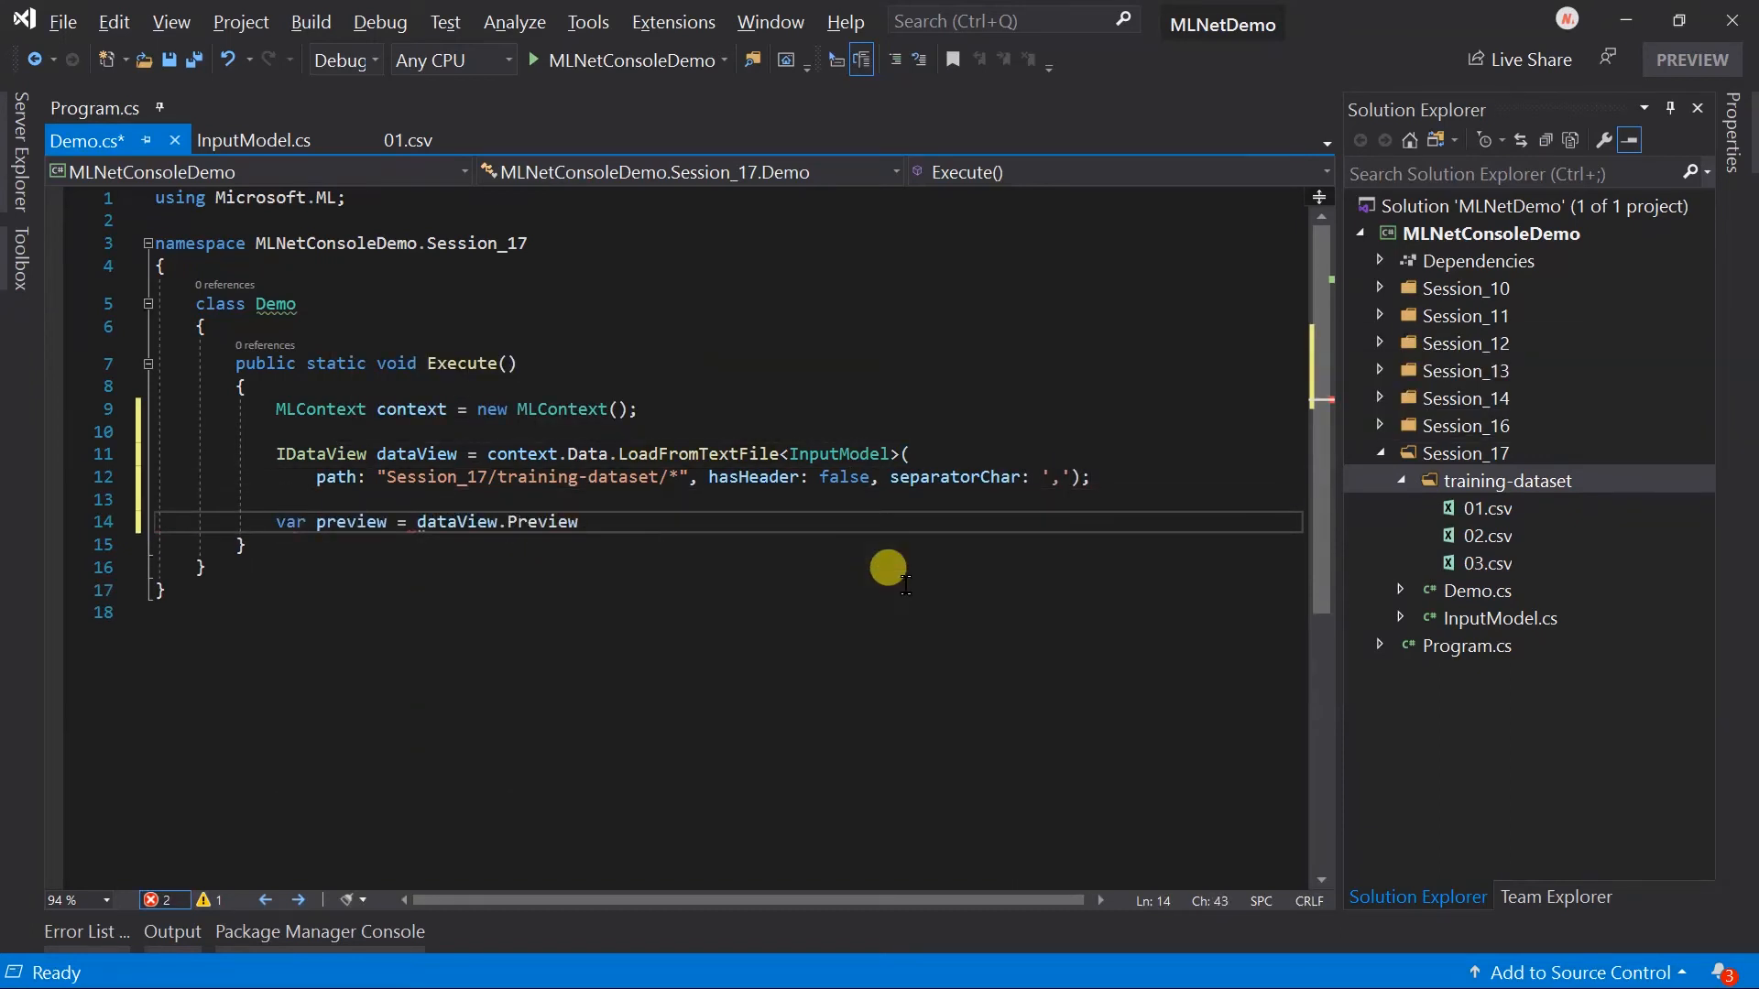
pyautogui.write('();')
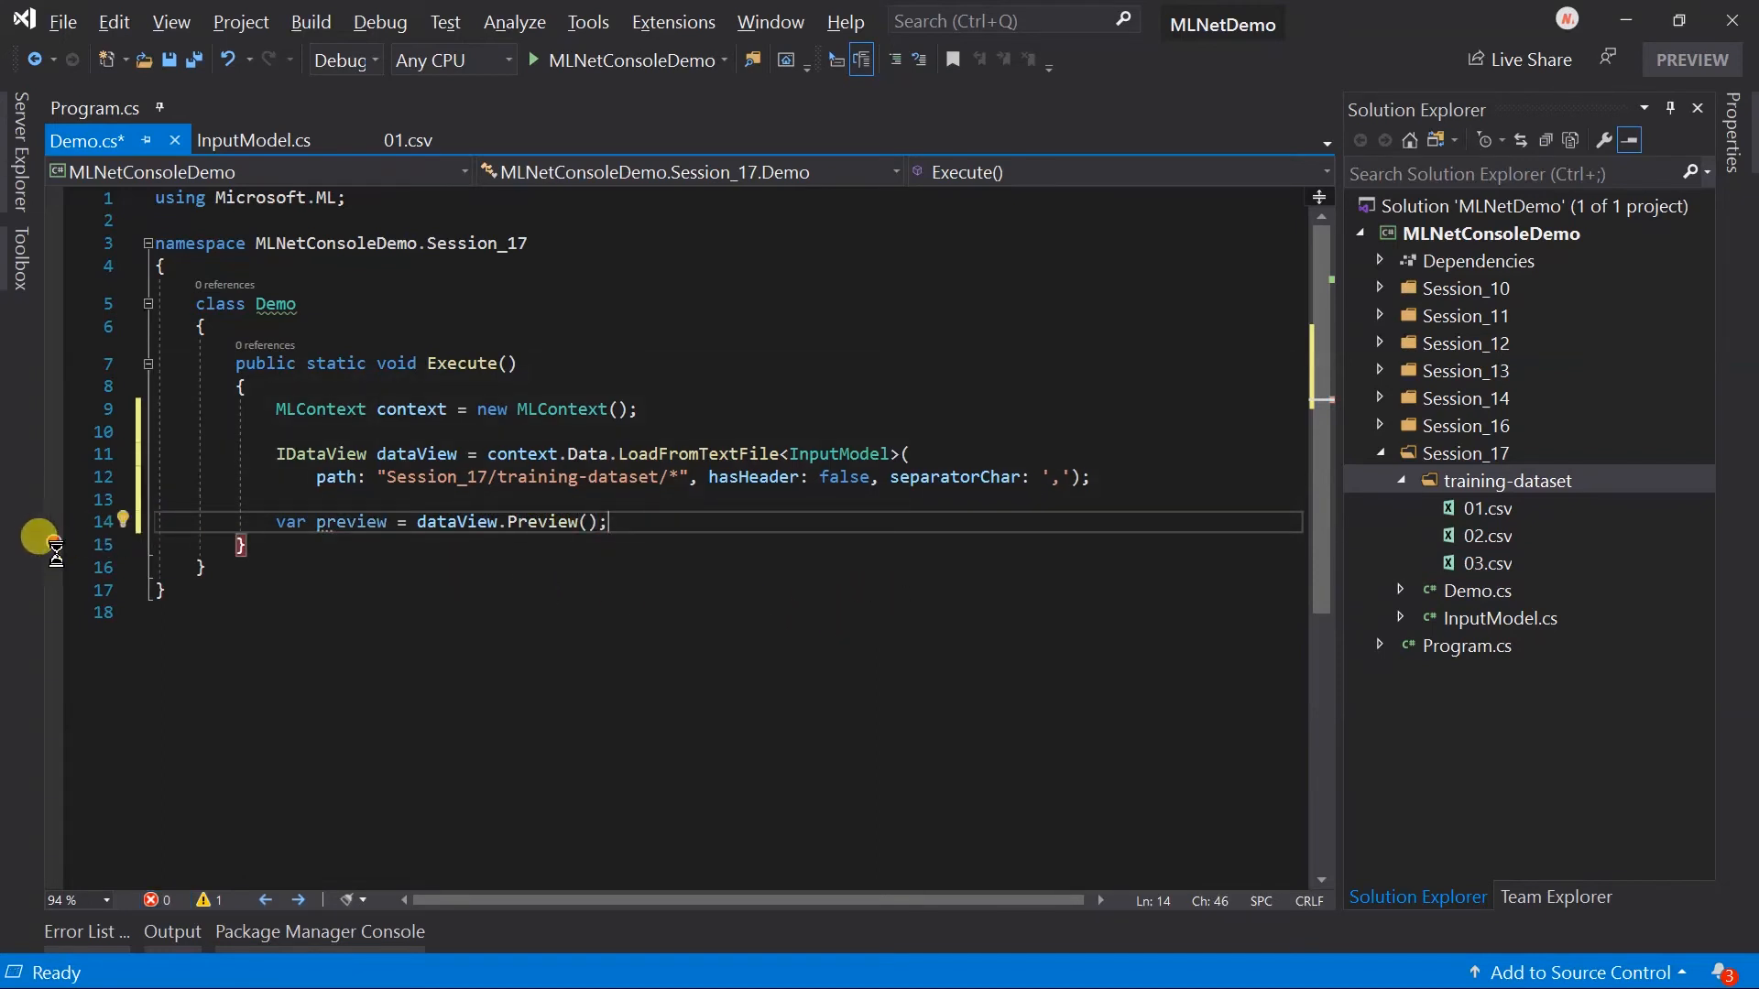
# - Add Session_17.Demo.Execute(); to Main, save Program.cs, and start MLNetConsoleDemo
pyautogui.click(95, 108)
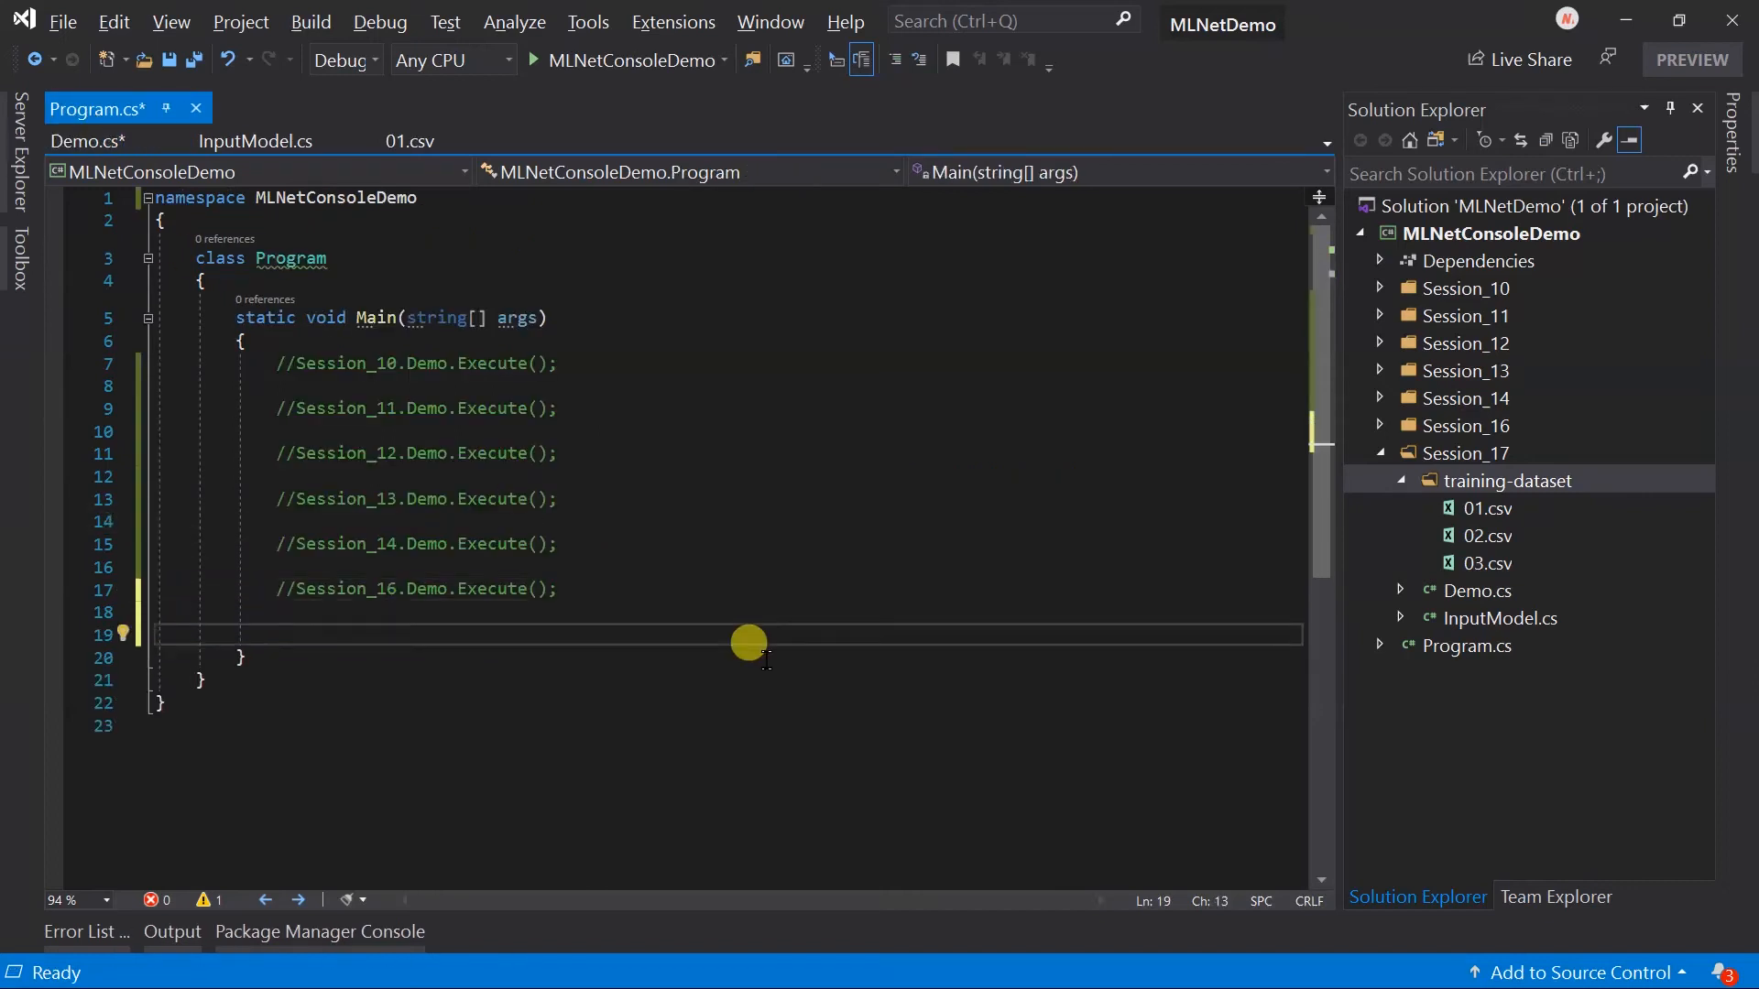
pyautogui.write('Session_17.Demo.e')
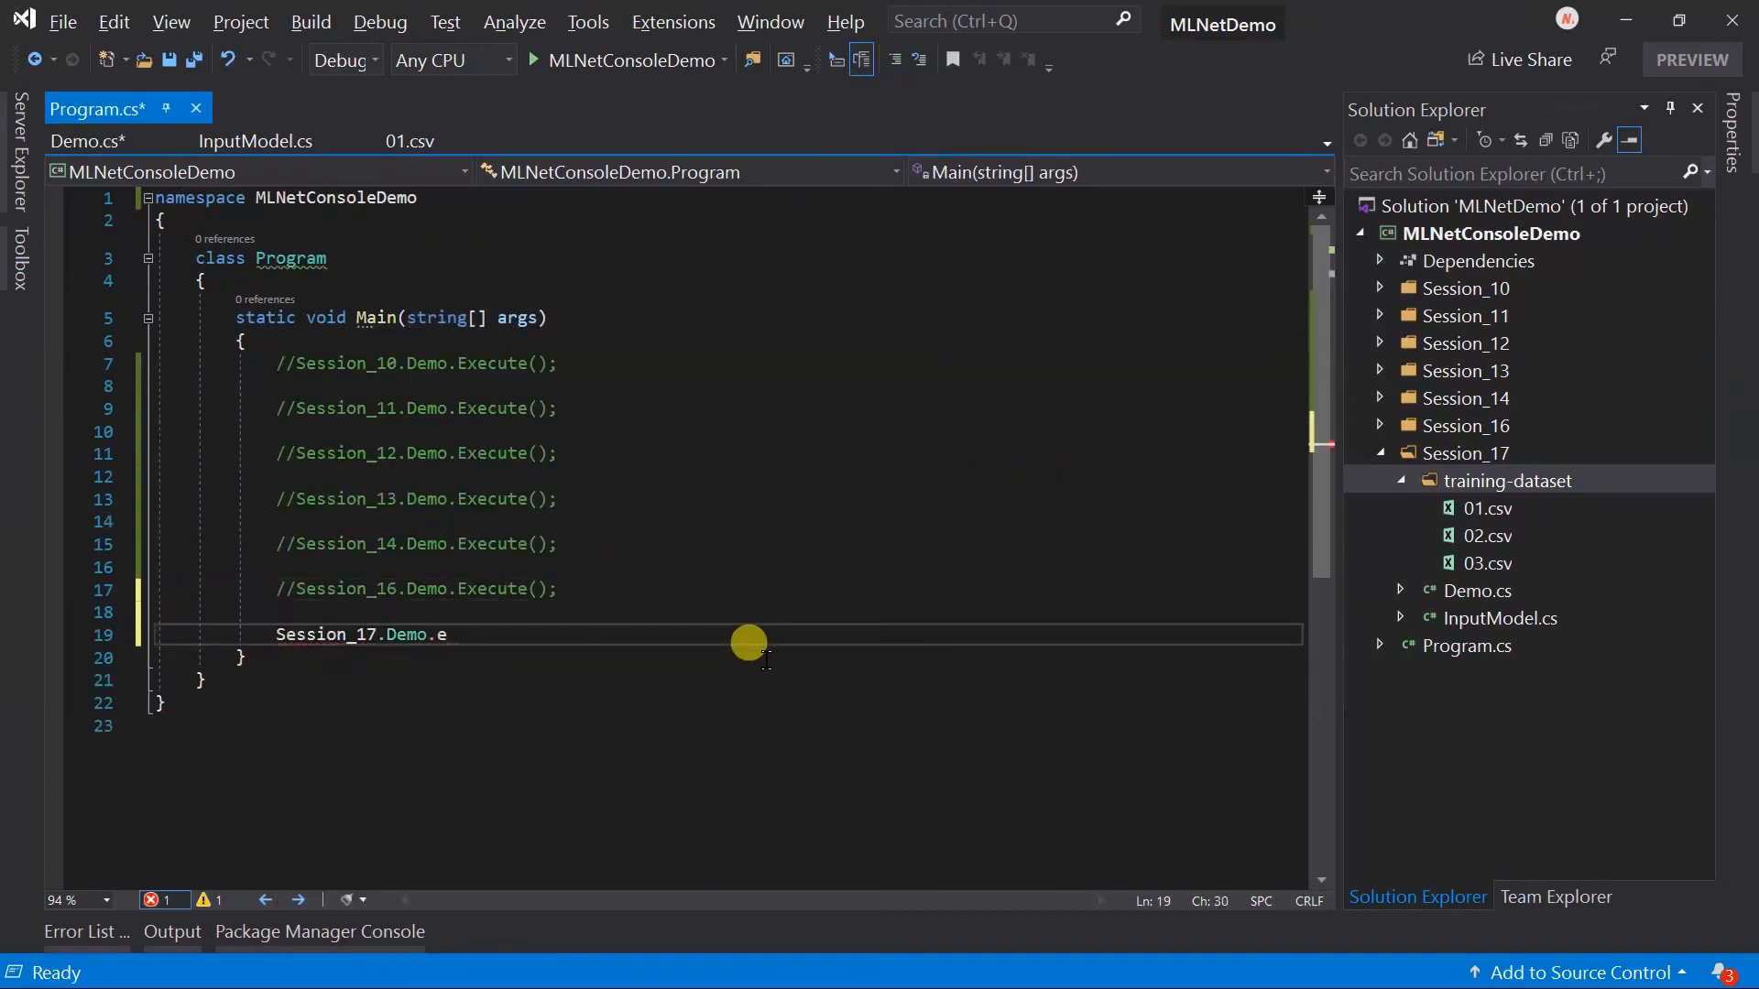
pyautogui.write('xecute();')
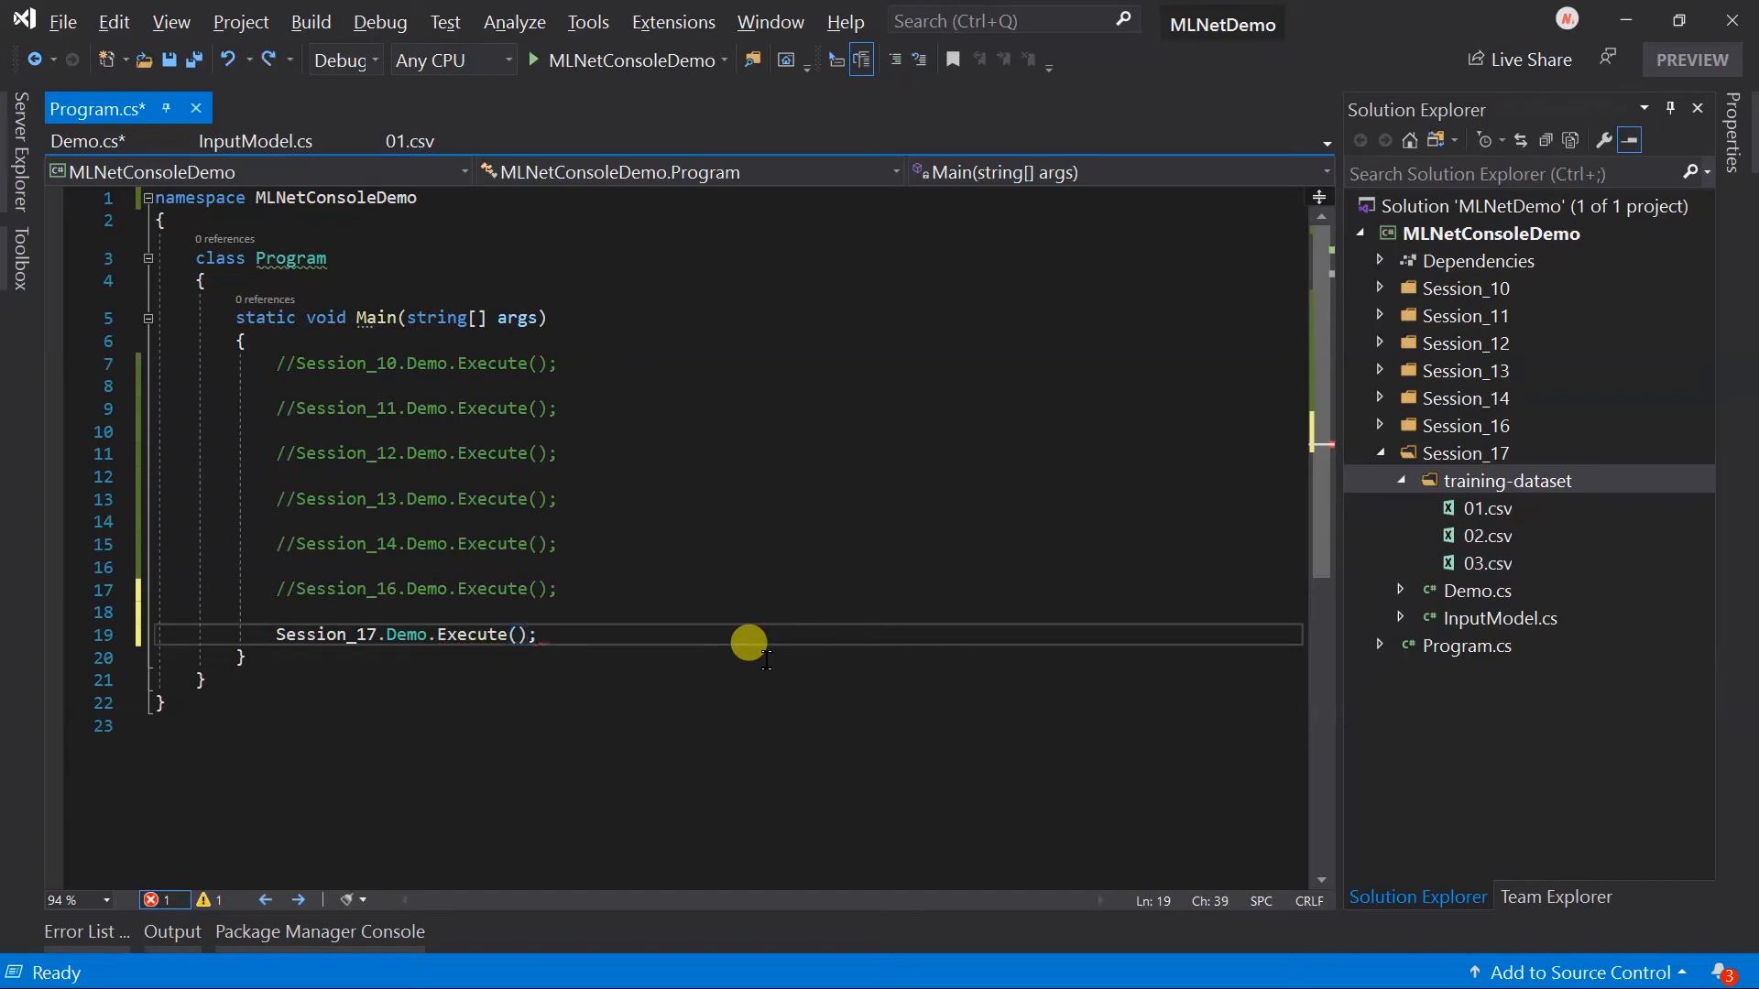
pyautogui.click(168, 60)
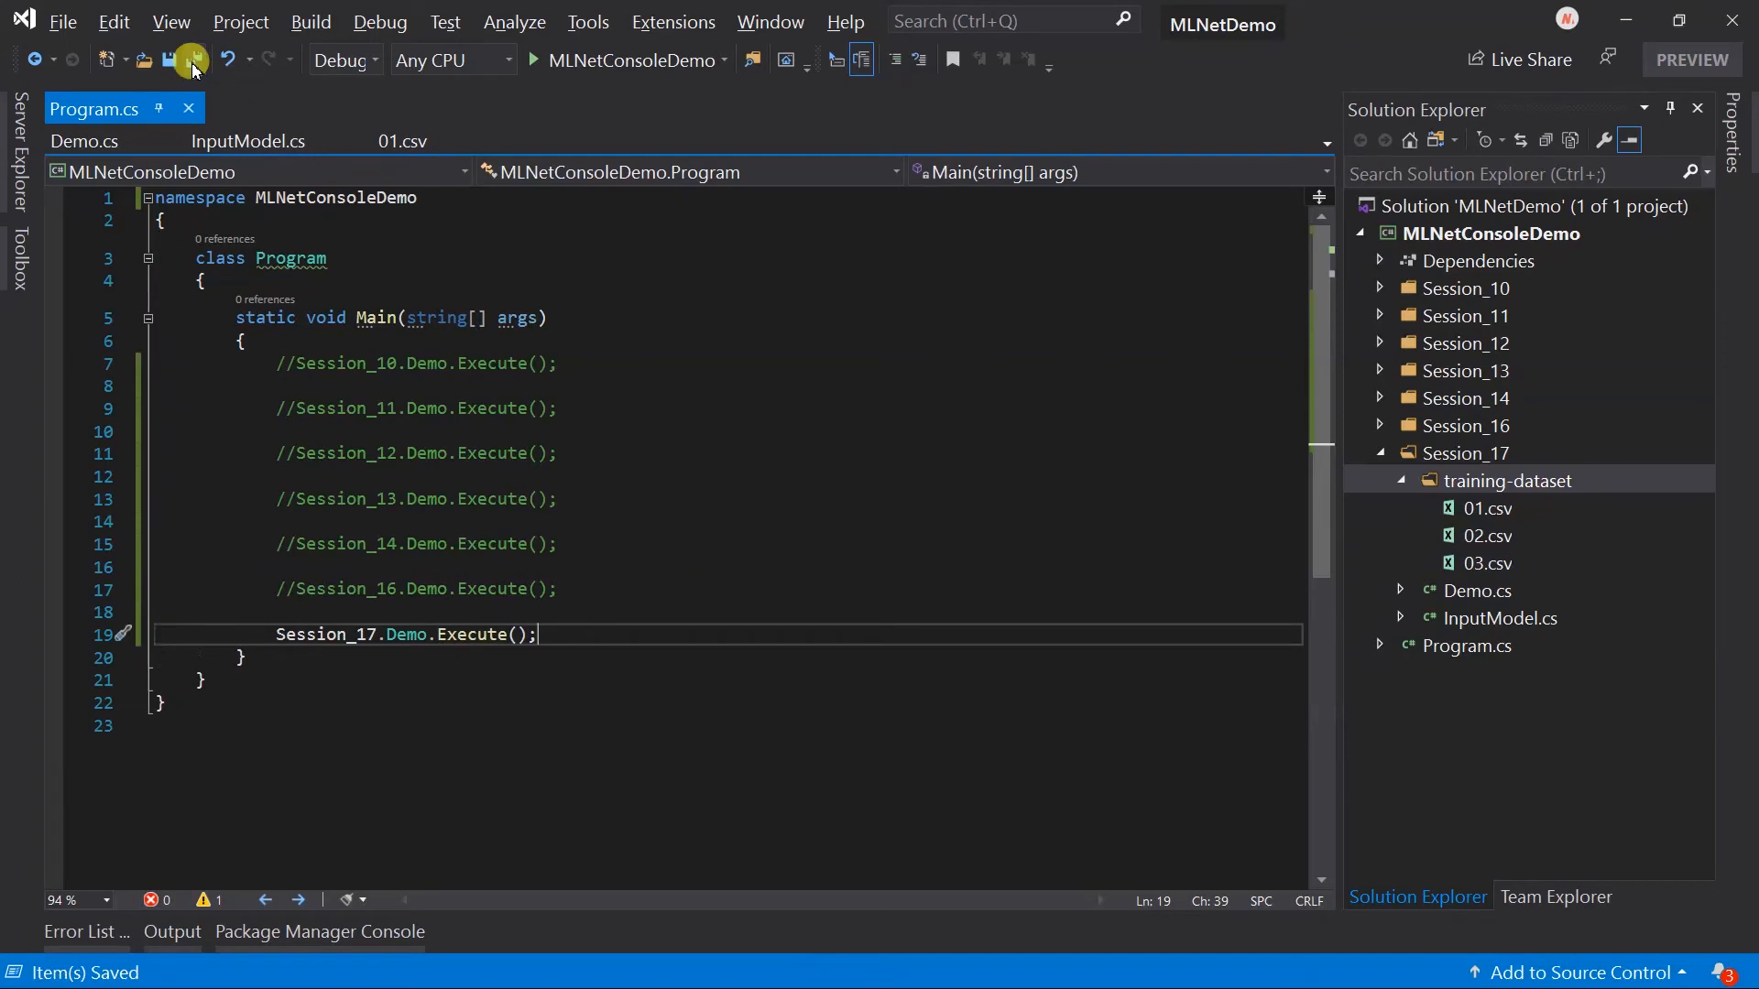
pyautogui.click(626, 60)
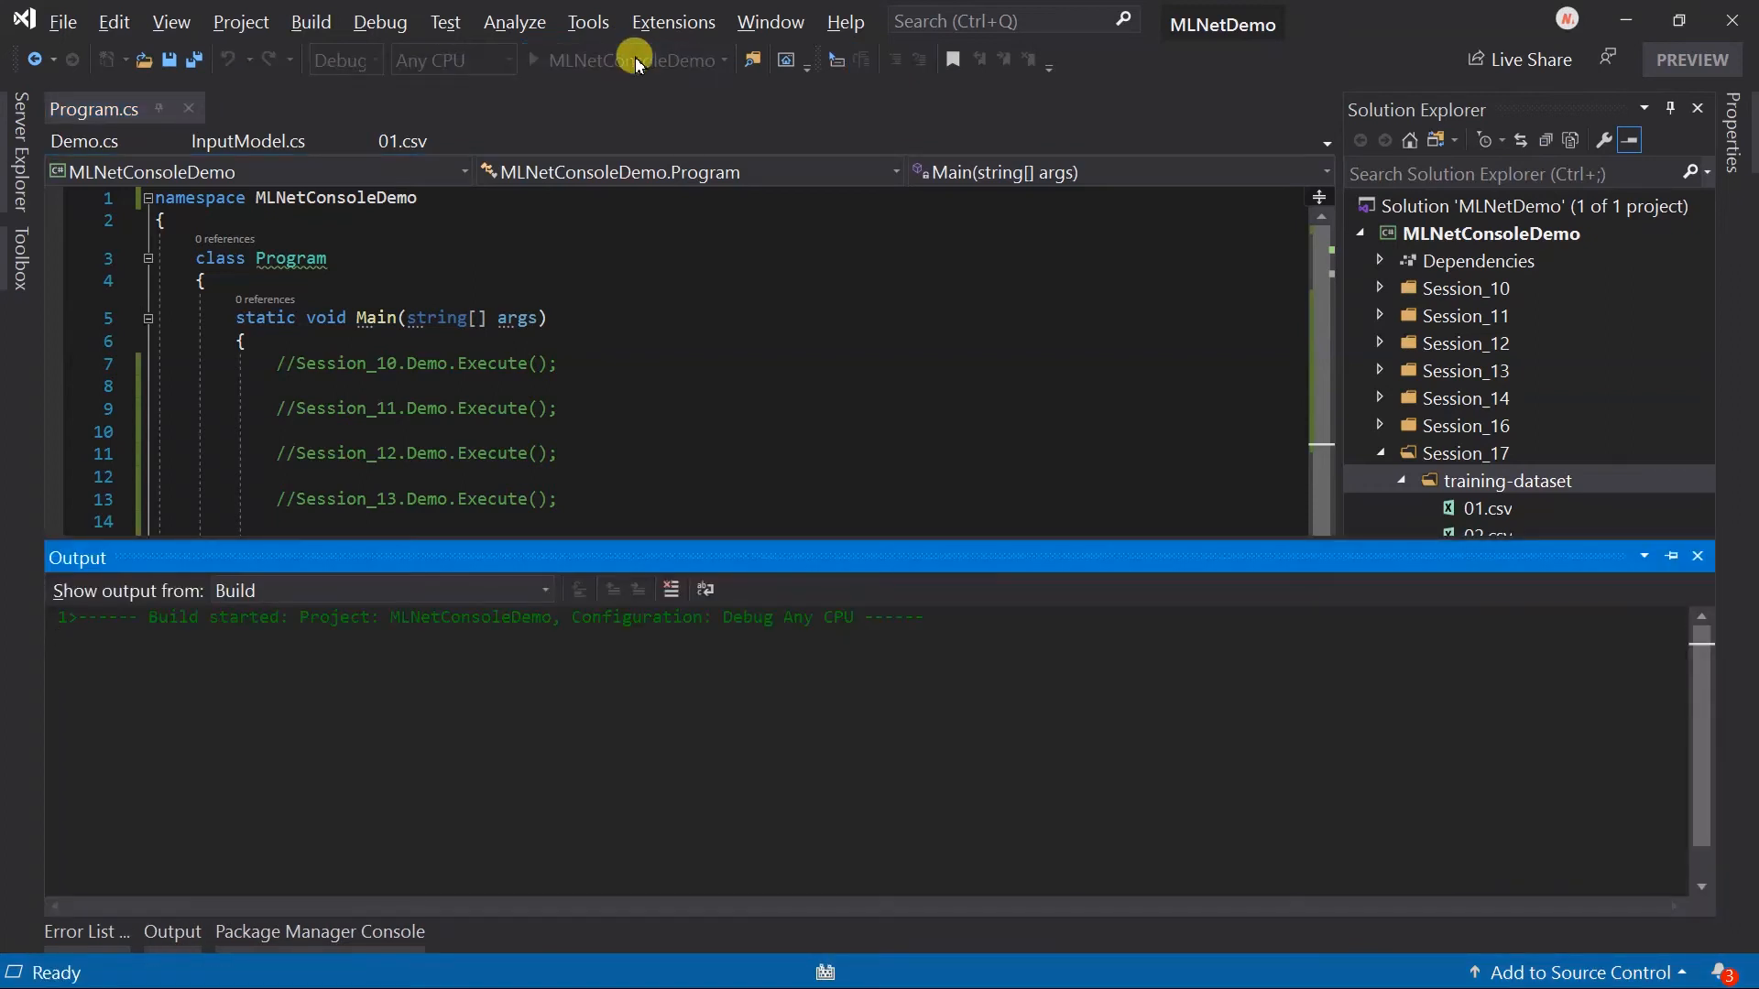
# - Stop debugging after the training-dataset path-does-not-exist exception
pyautogui.click(534, 59)
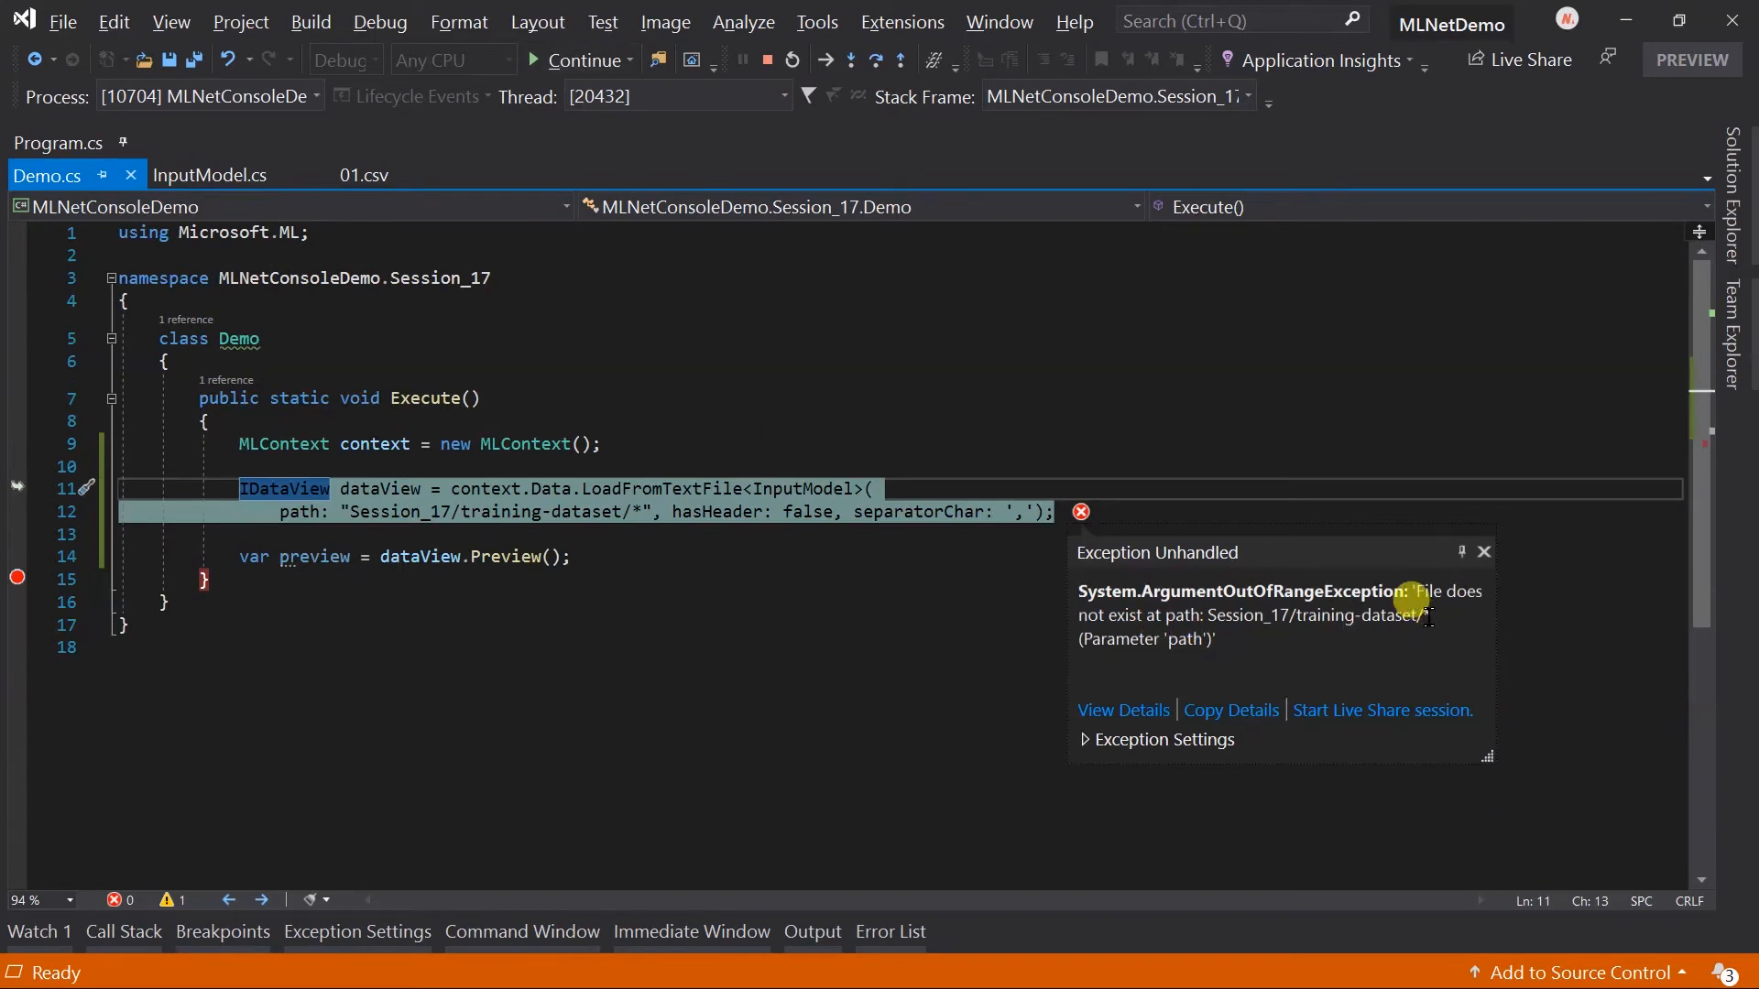
pyautogui.moveTo(1447, 614)
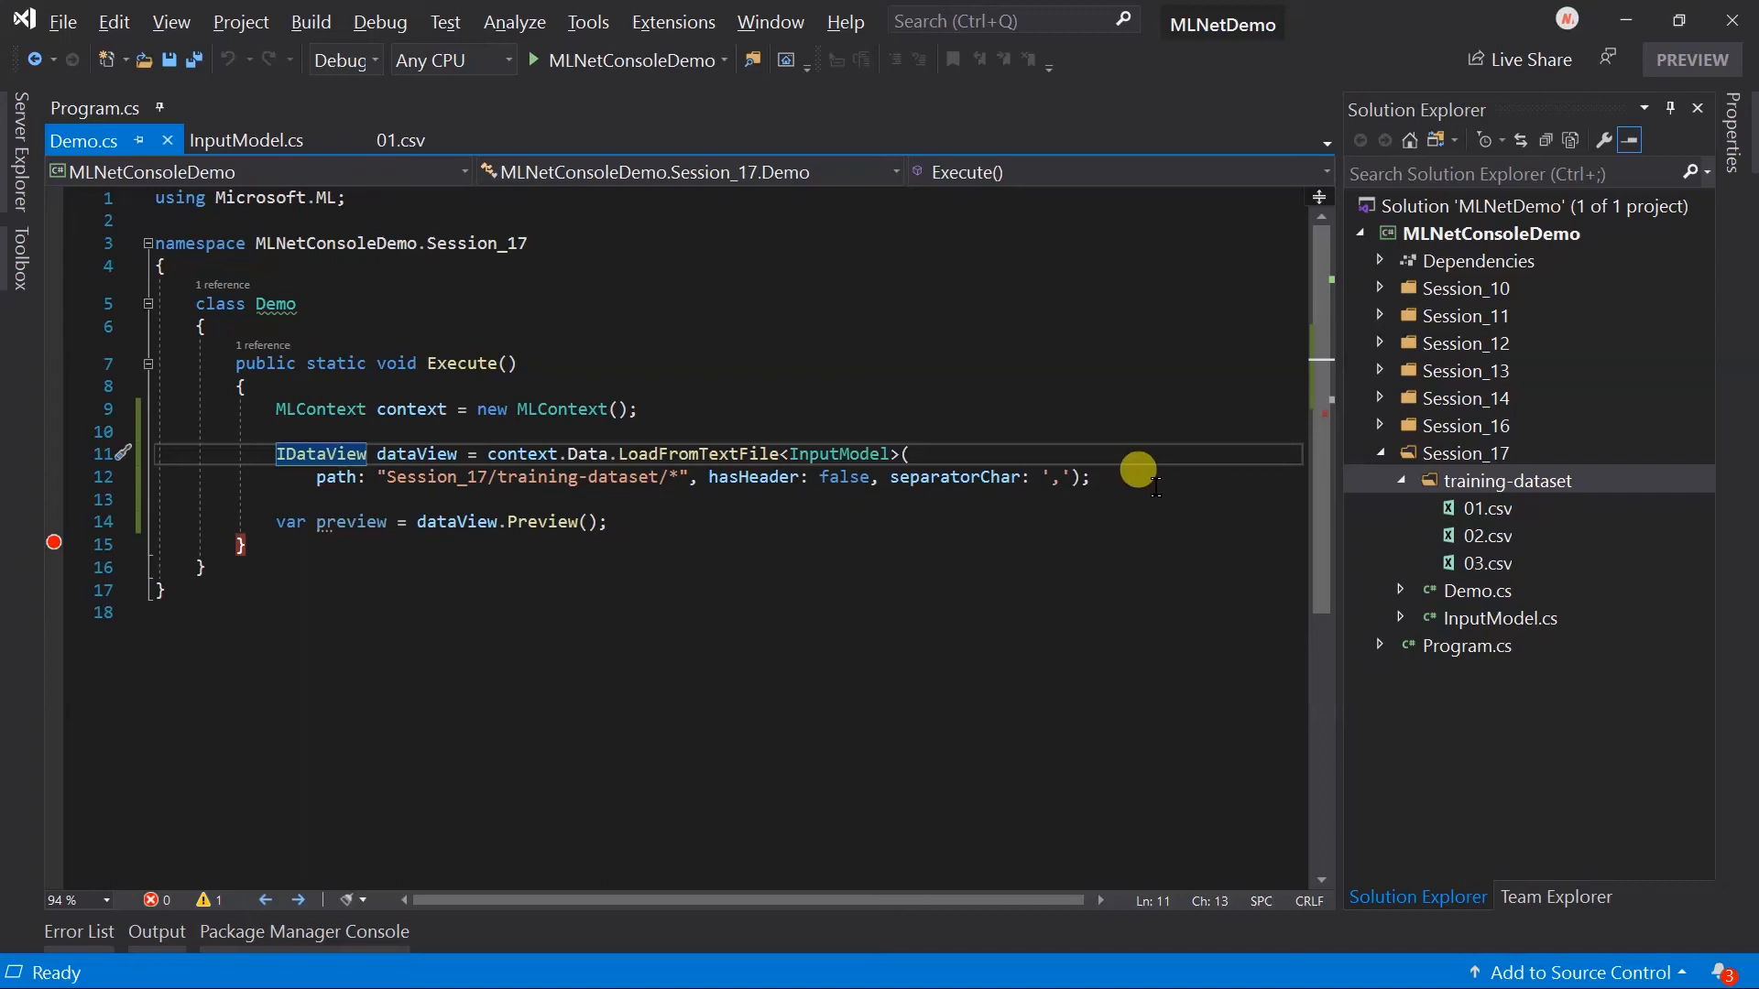
# - Comment out the wildcard load and create a CreateTextLoader<InputModel> with separatorChar ','
pyautogui.click(1084, 476)
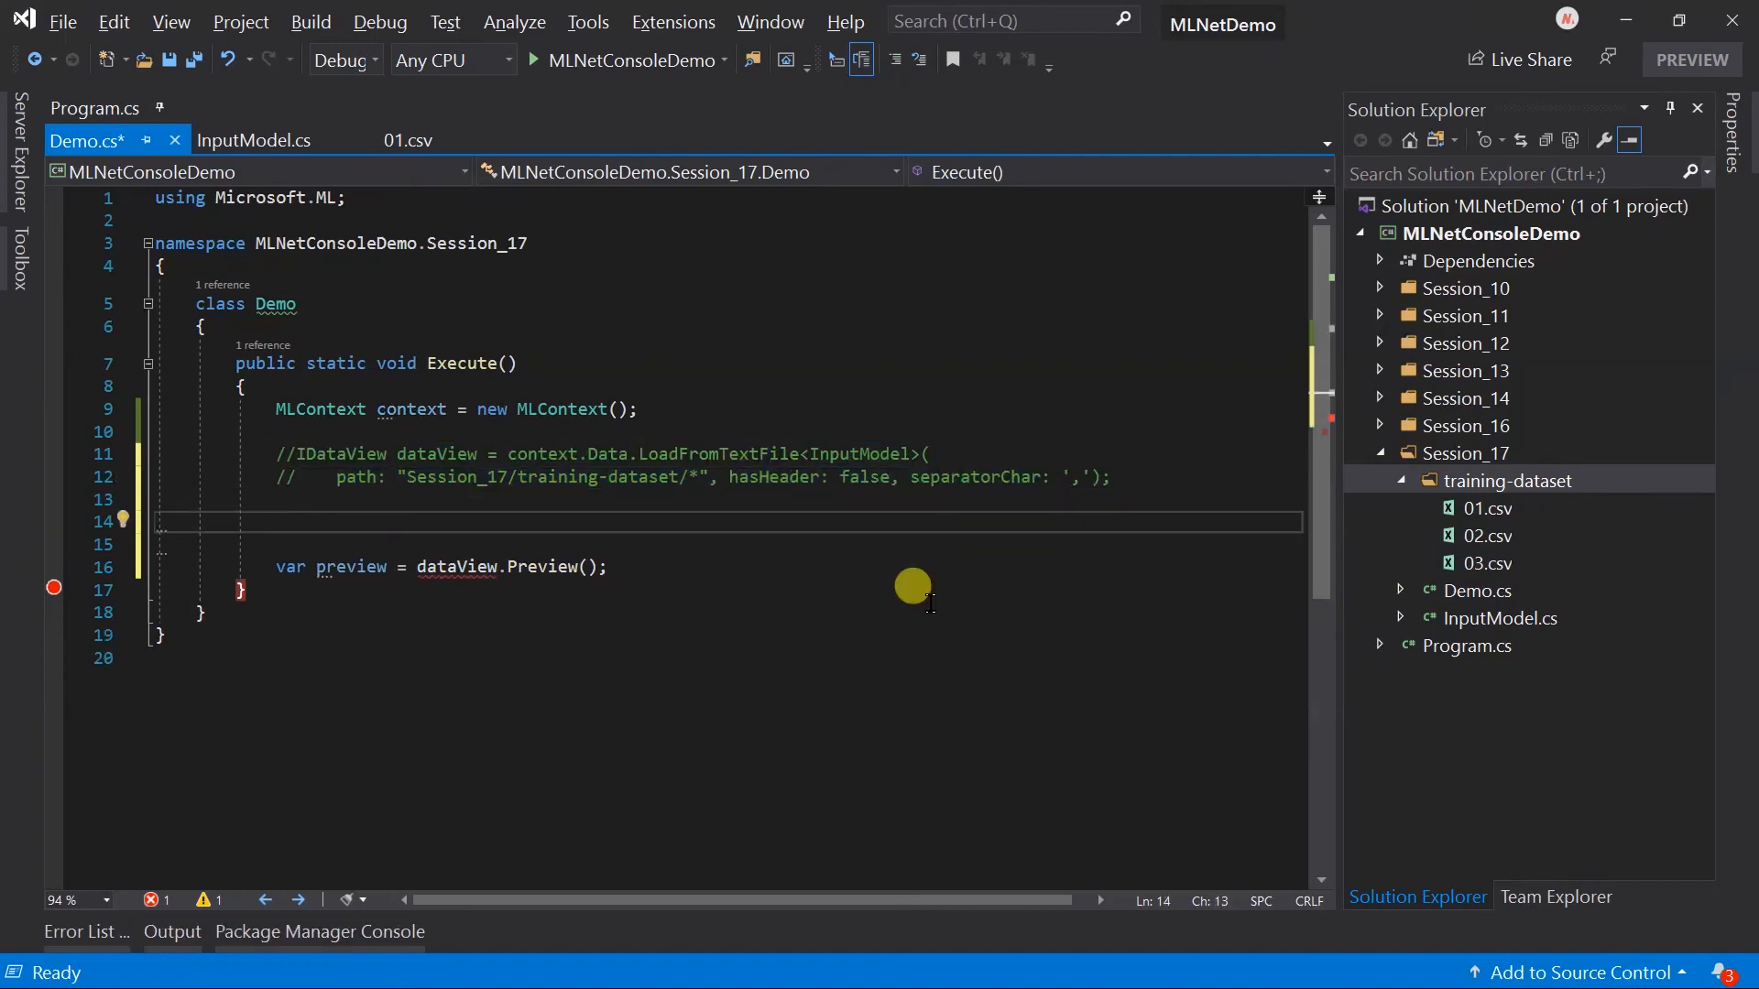
pyautogui.write('var textLoader')
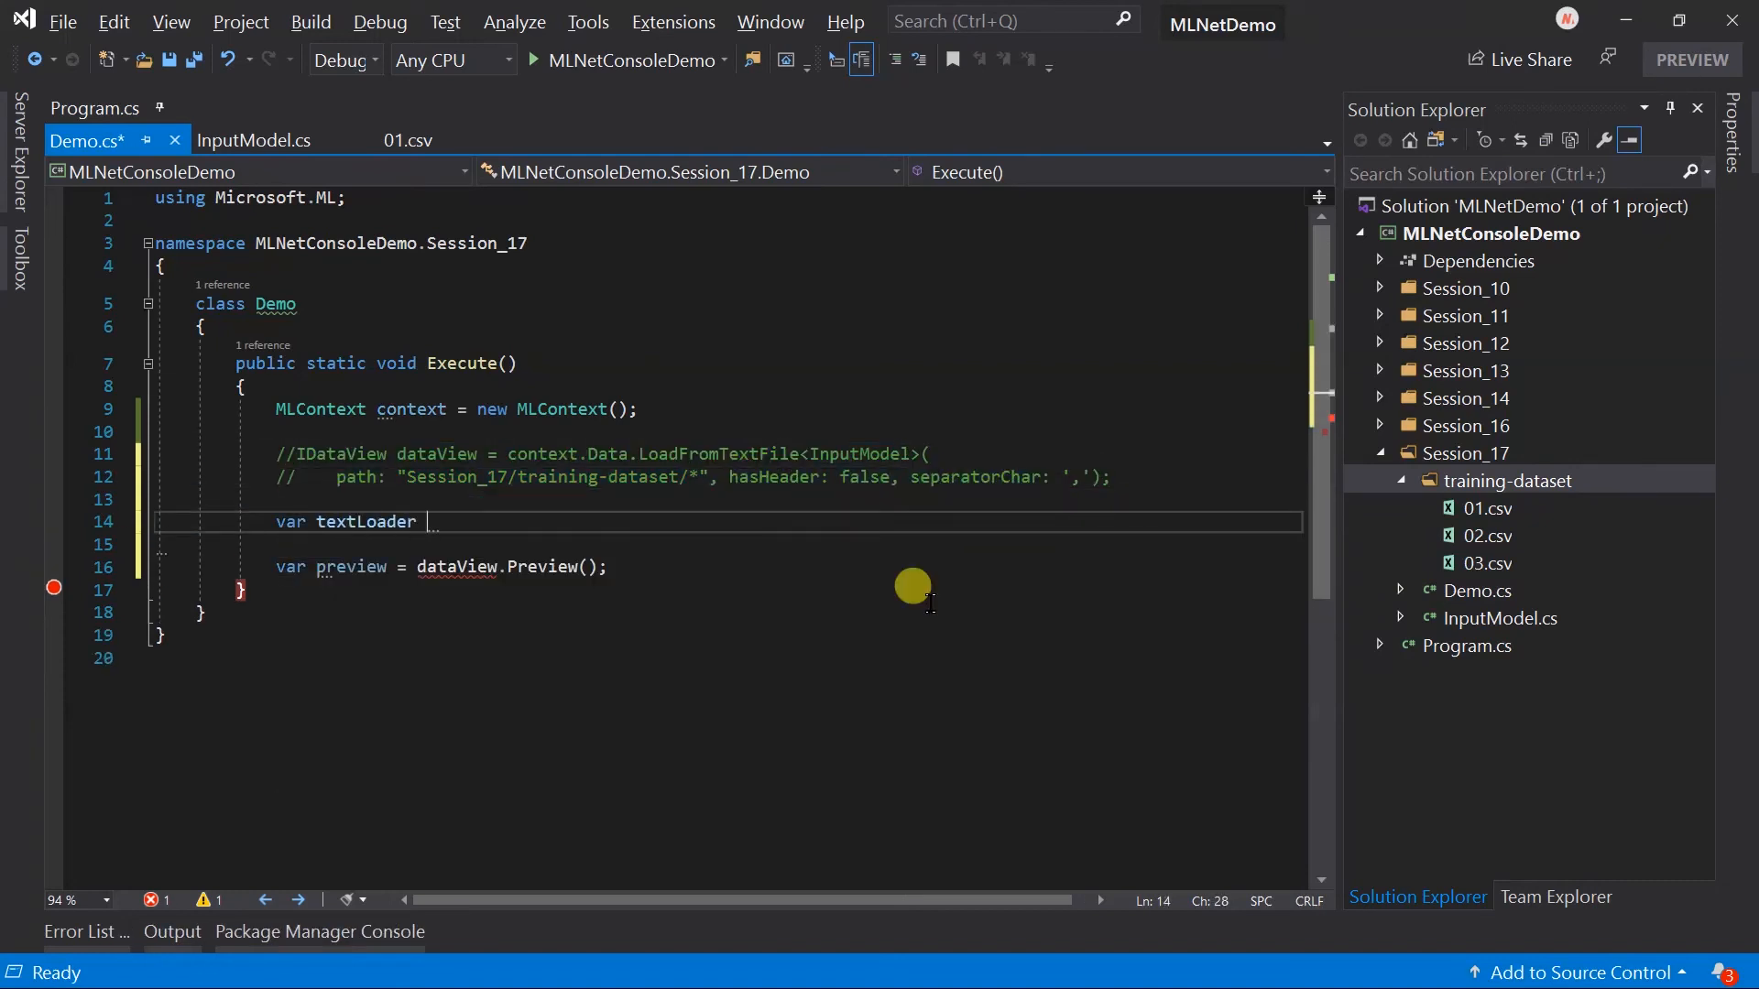
pyautogui.write('= context.Data.CreateTextLoader')
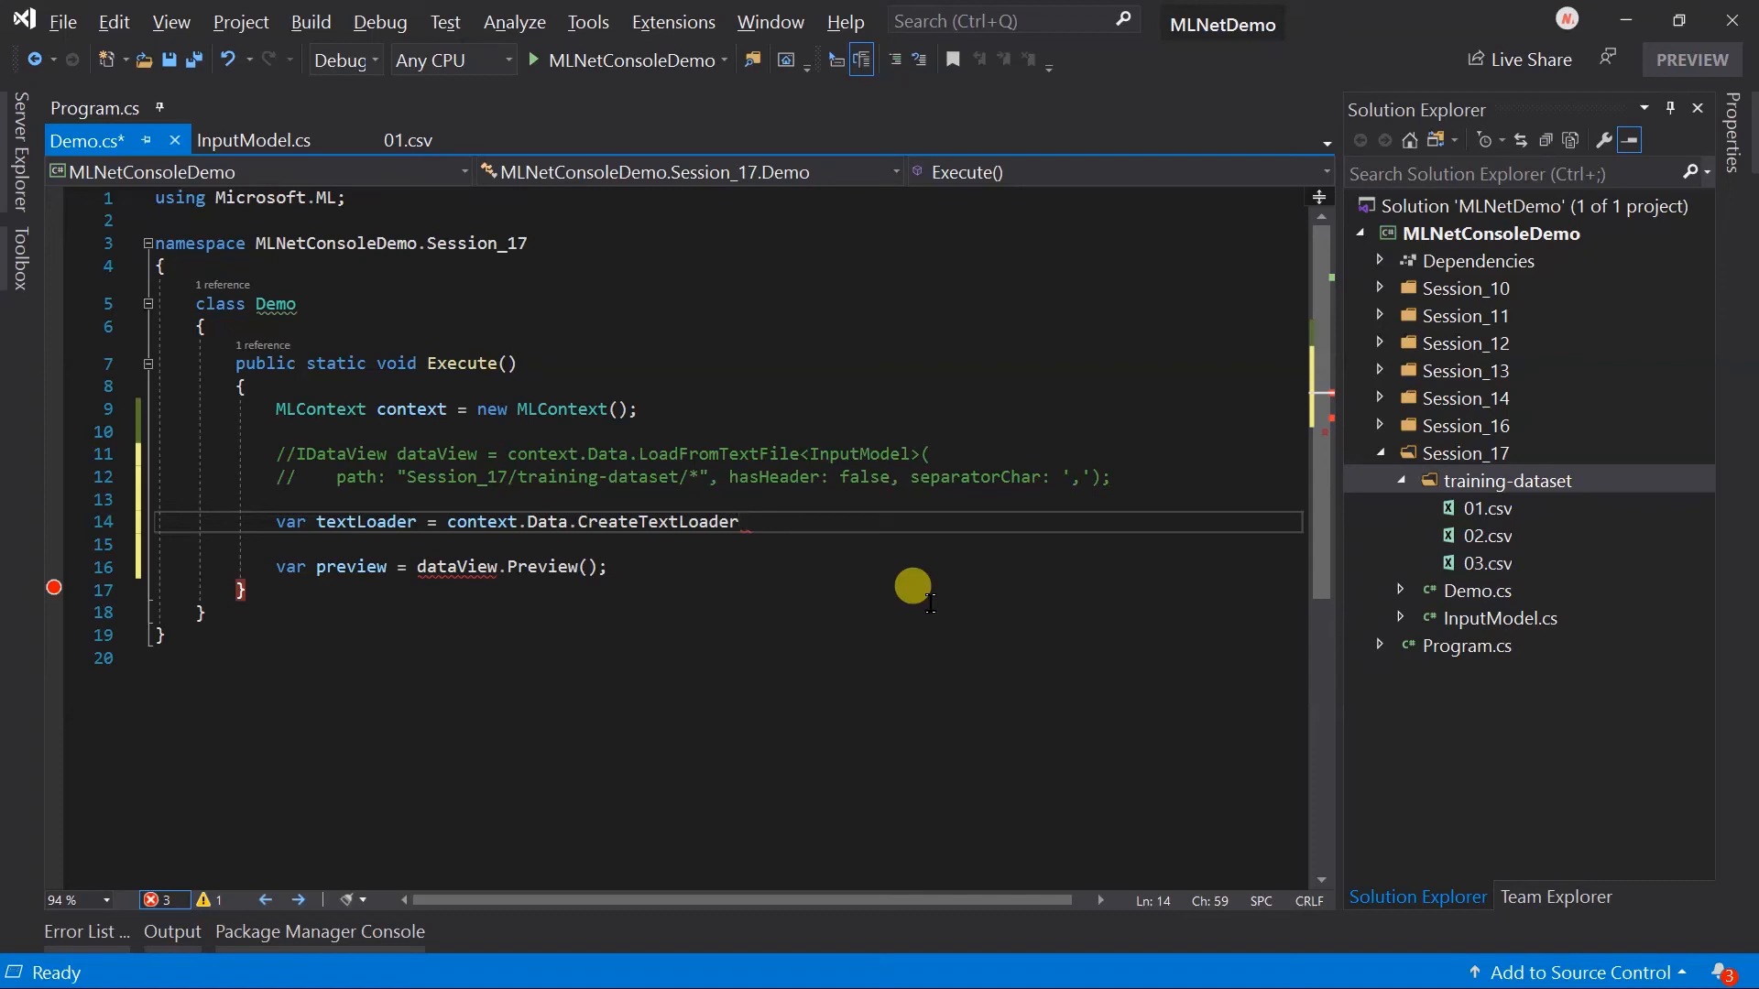
pyautogui.write('<>')
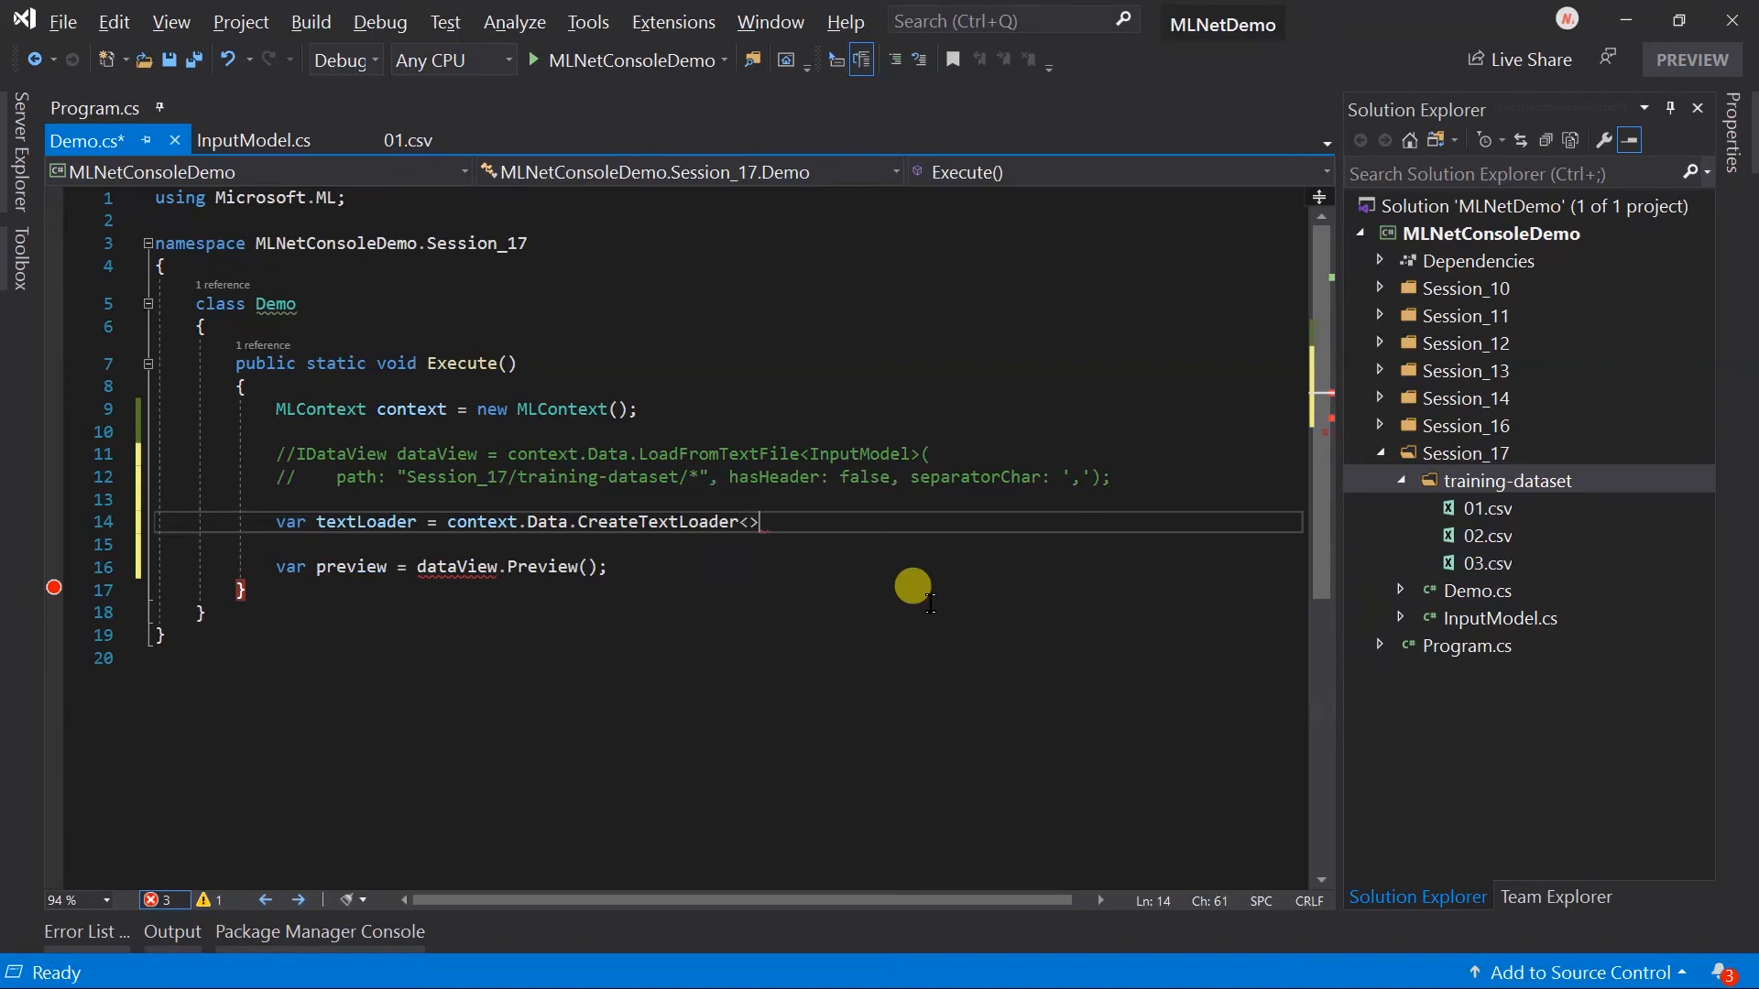
pyautogui.write('InputModel')
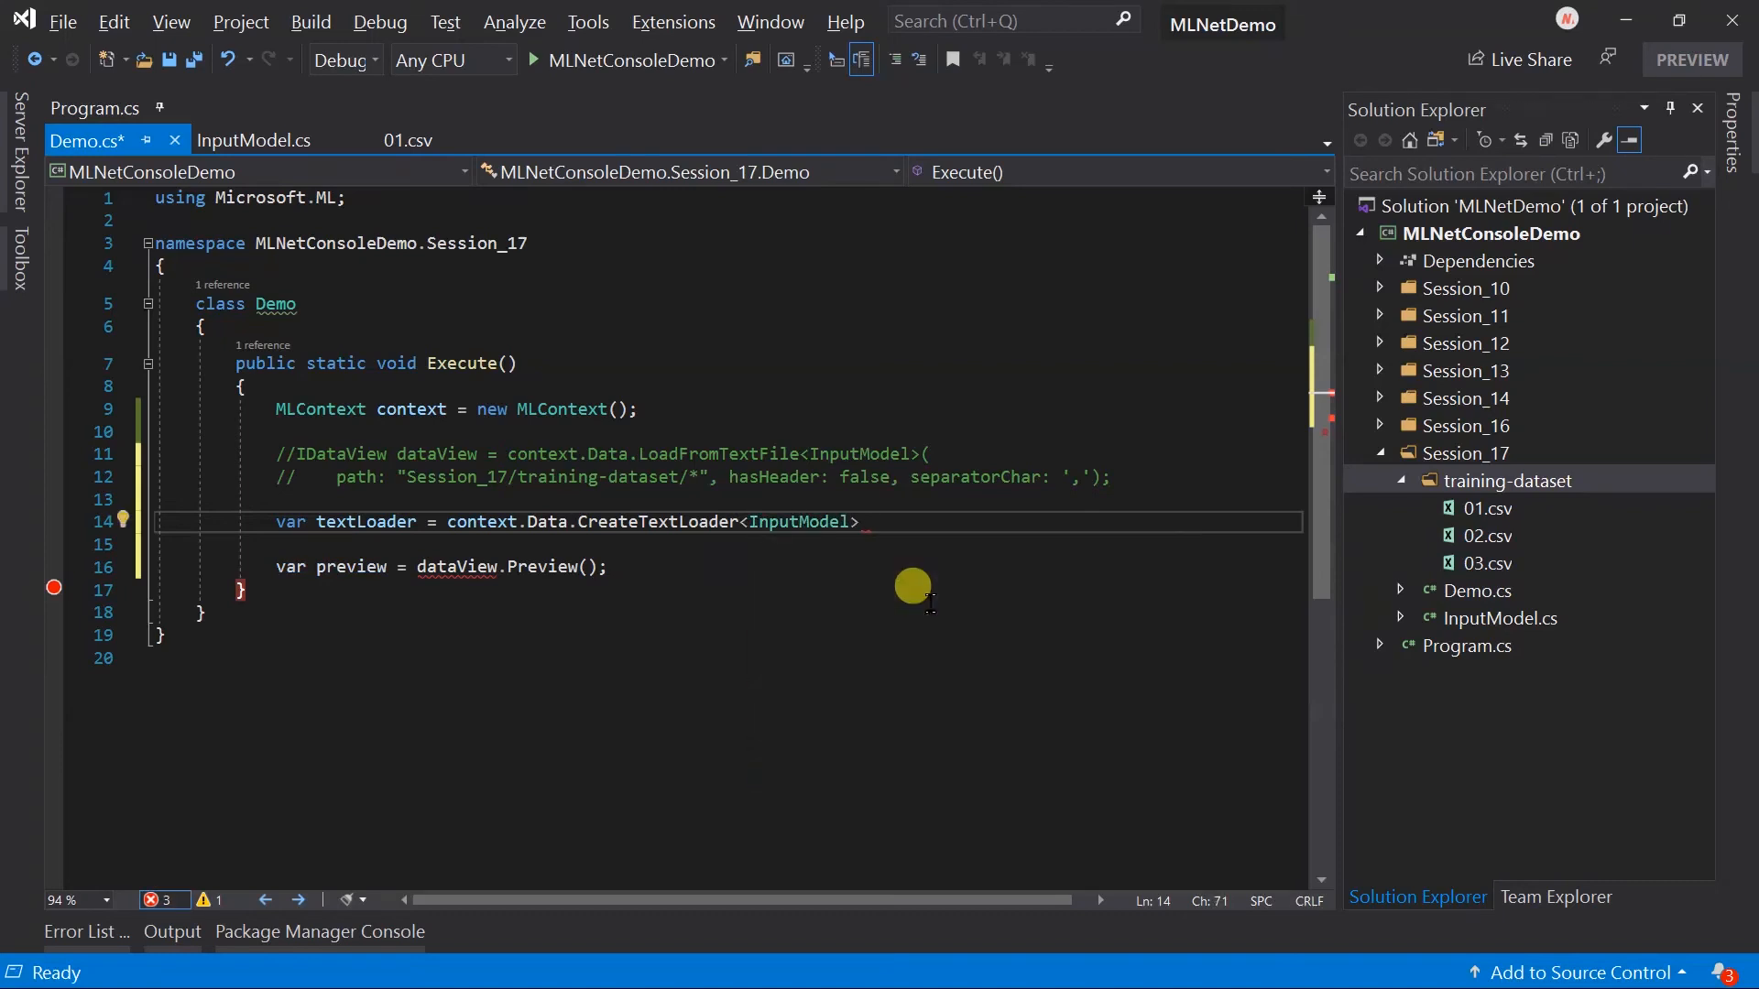
pyautogui.write("(separatorChar: ',")
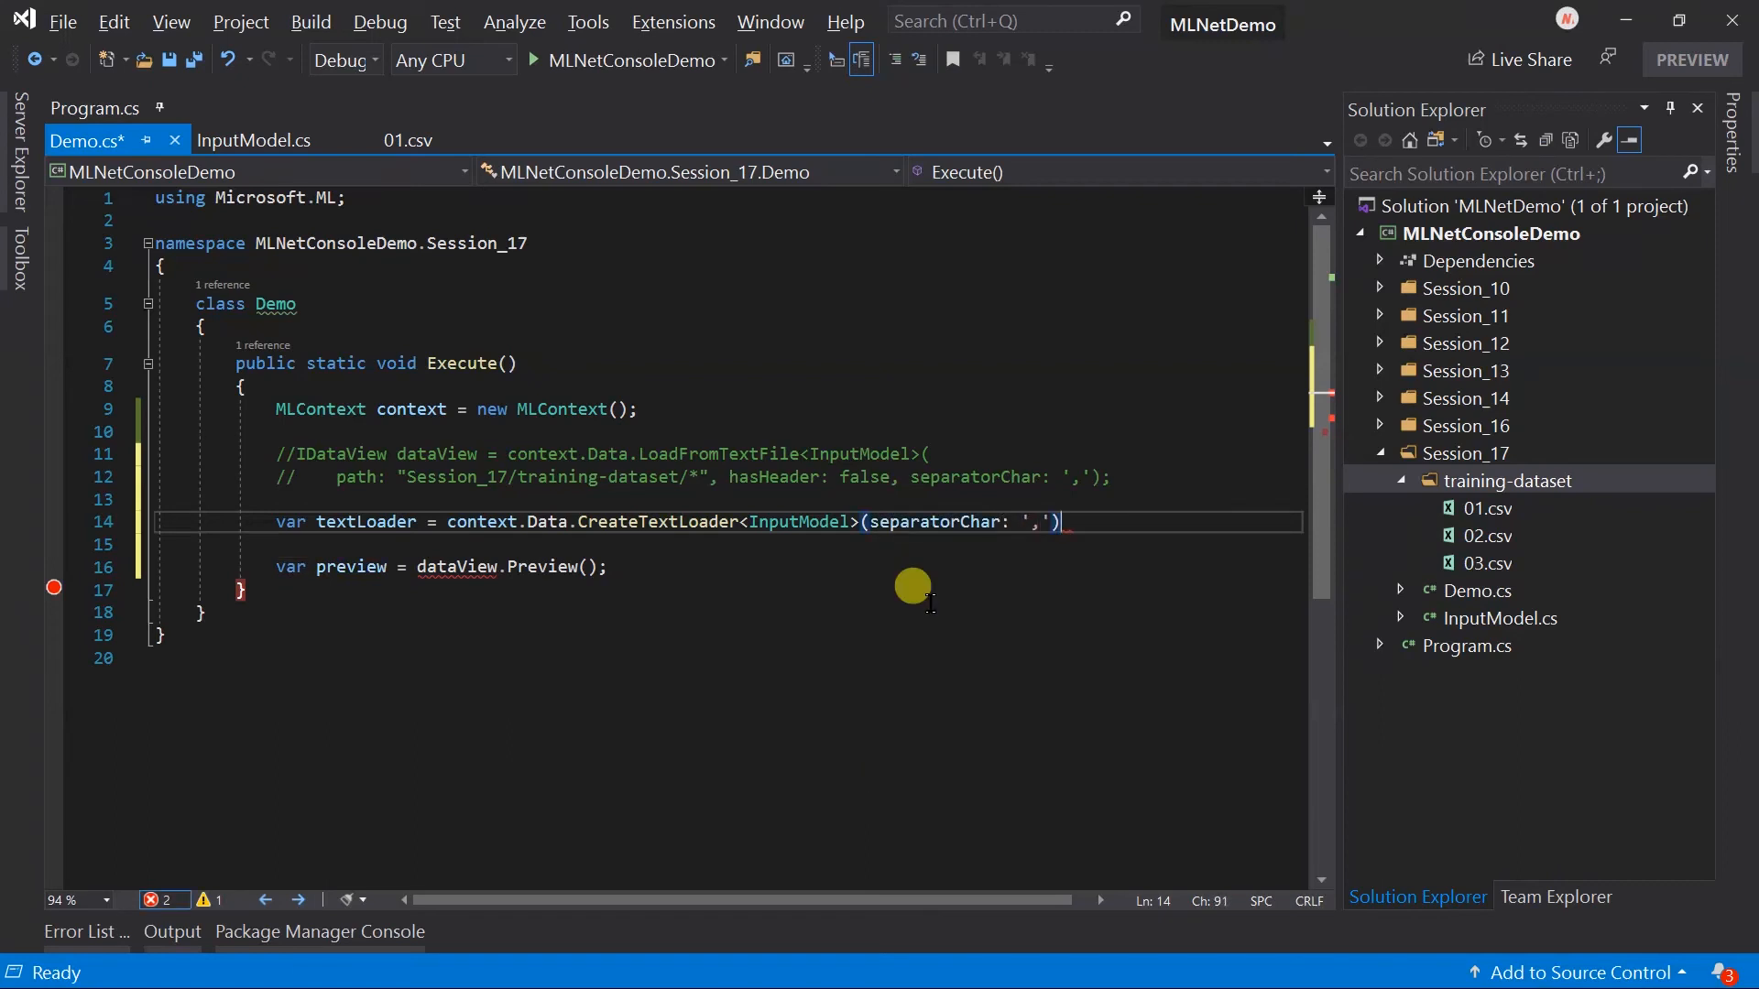
# - Load Session_17/training-dataset/01.csv and 02.csv into the IDataView via textLoader.Load
pyautogui.write('IDataView dataView =')
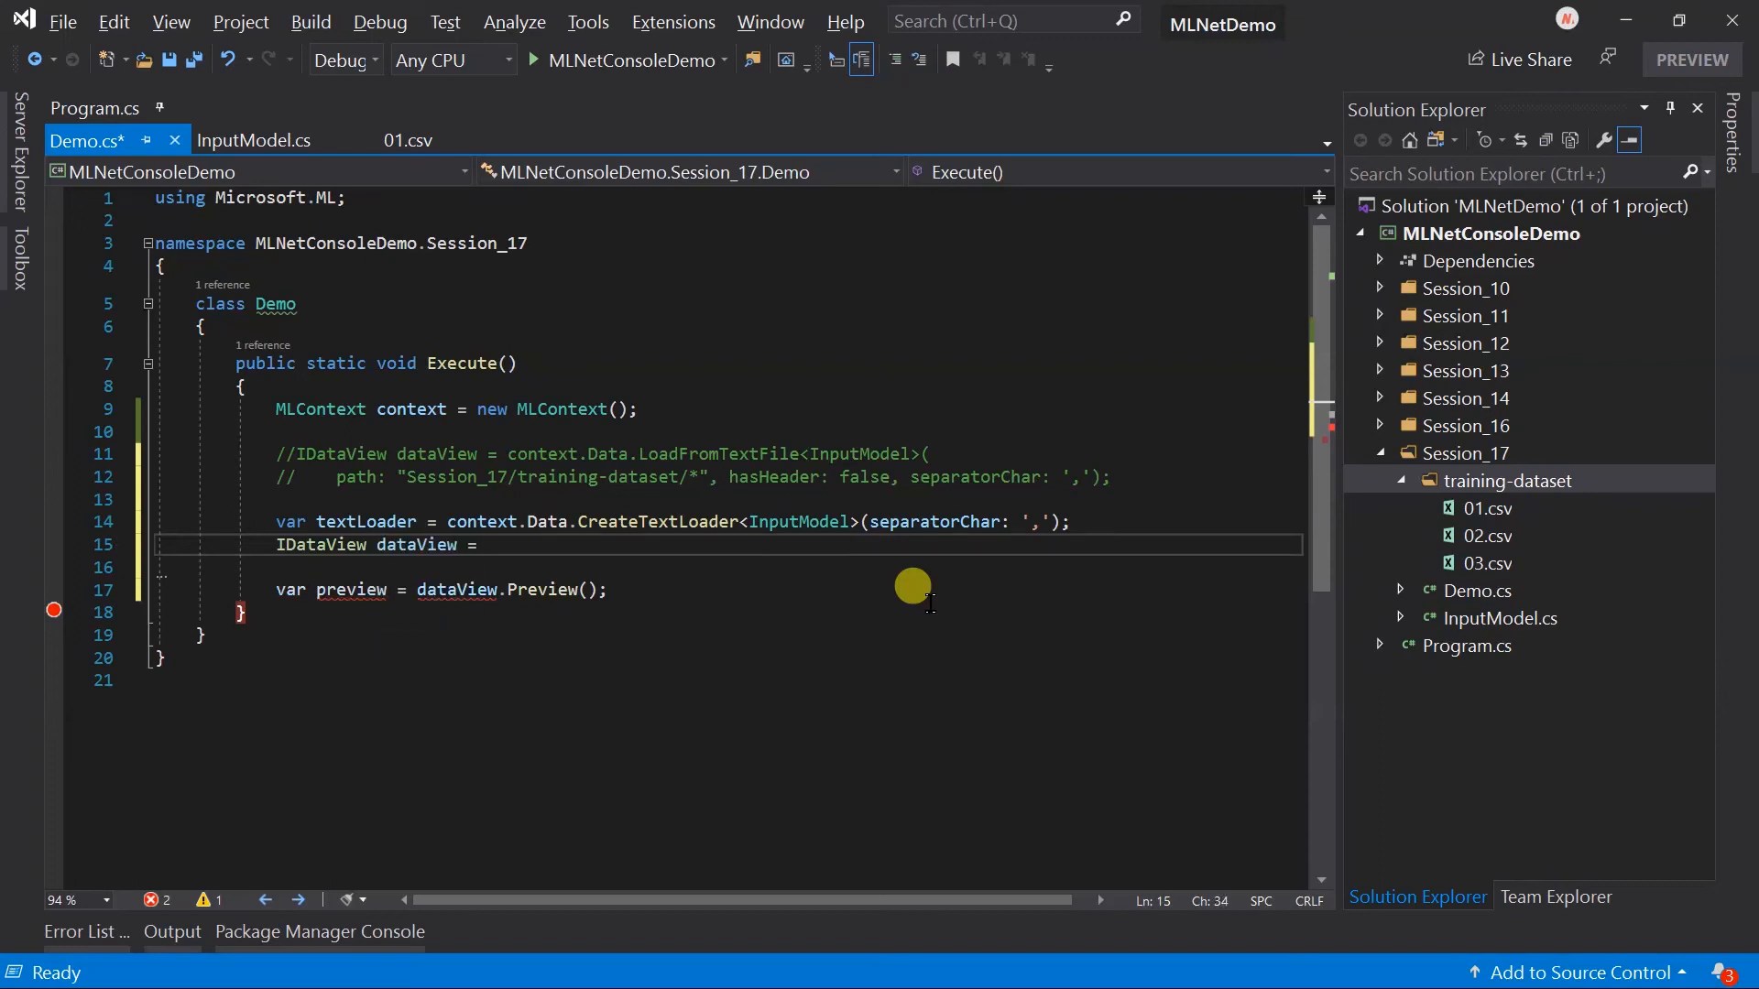
pyautogui.write('textLoader.Load(')
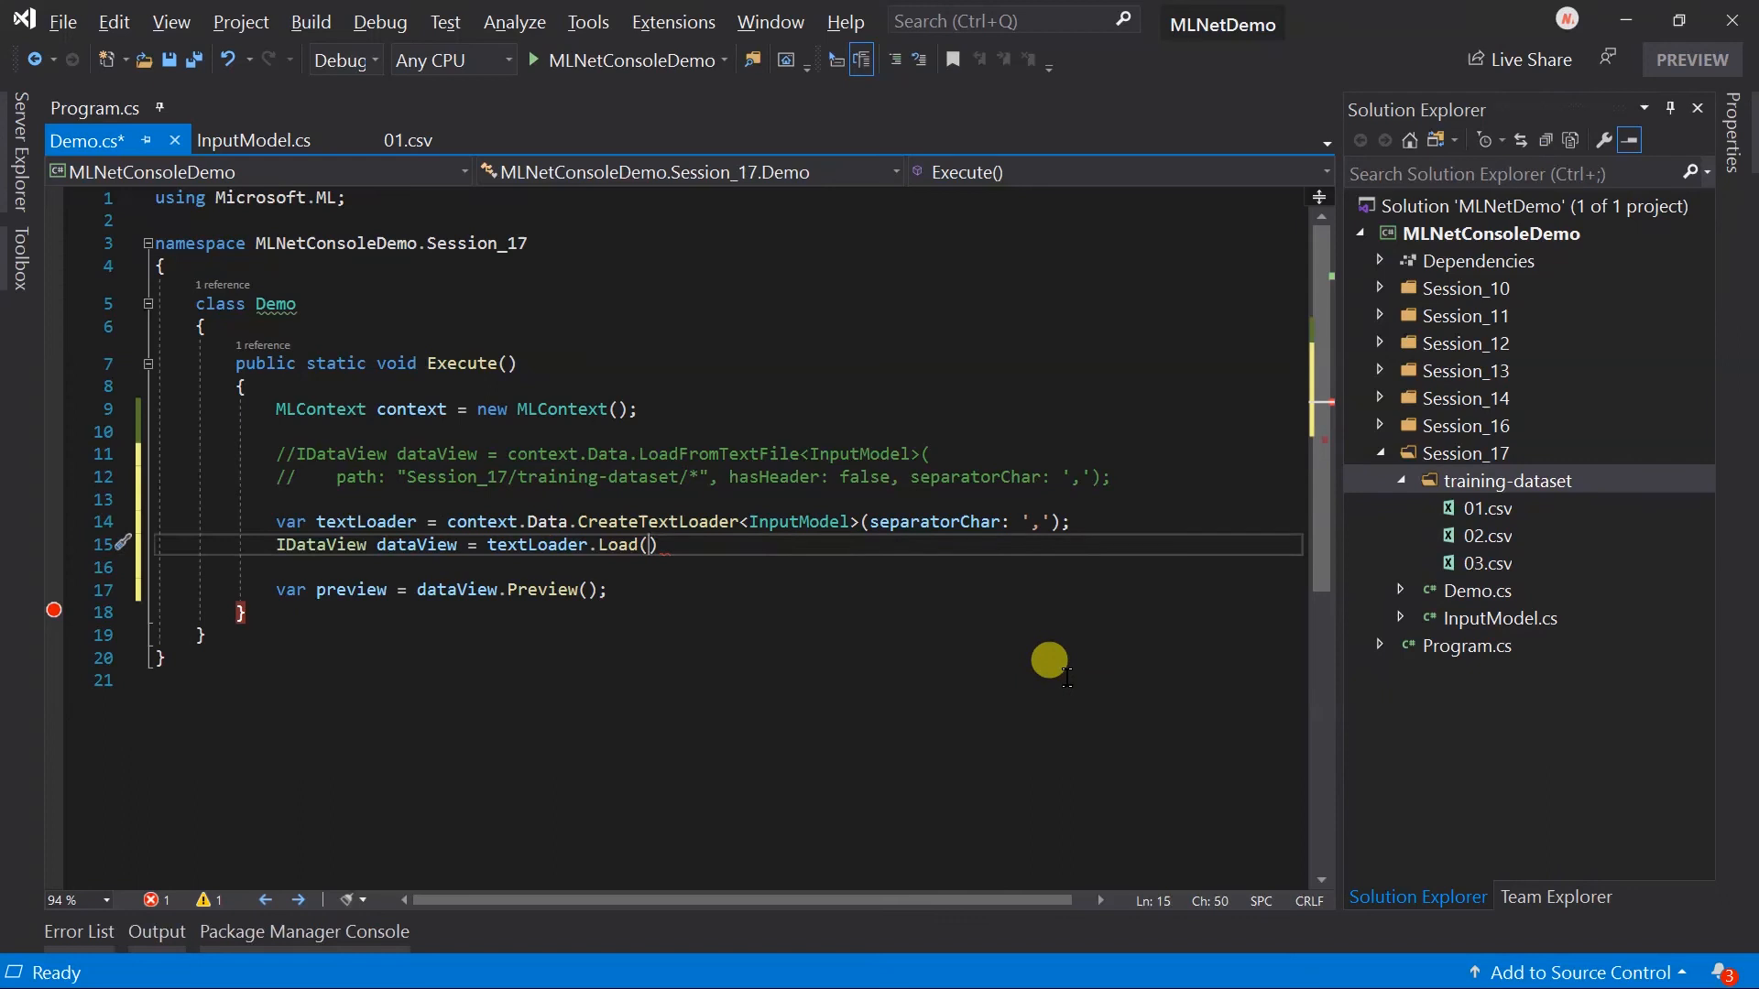
pyautogui.write('"Session_17/training-dataset/01.csv",')
pyautogui.write('"Session_17/training-dataset/02.)')
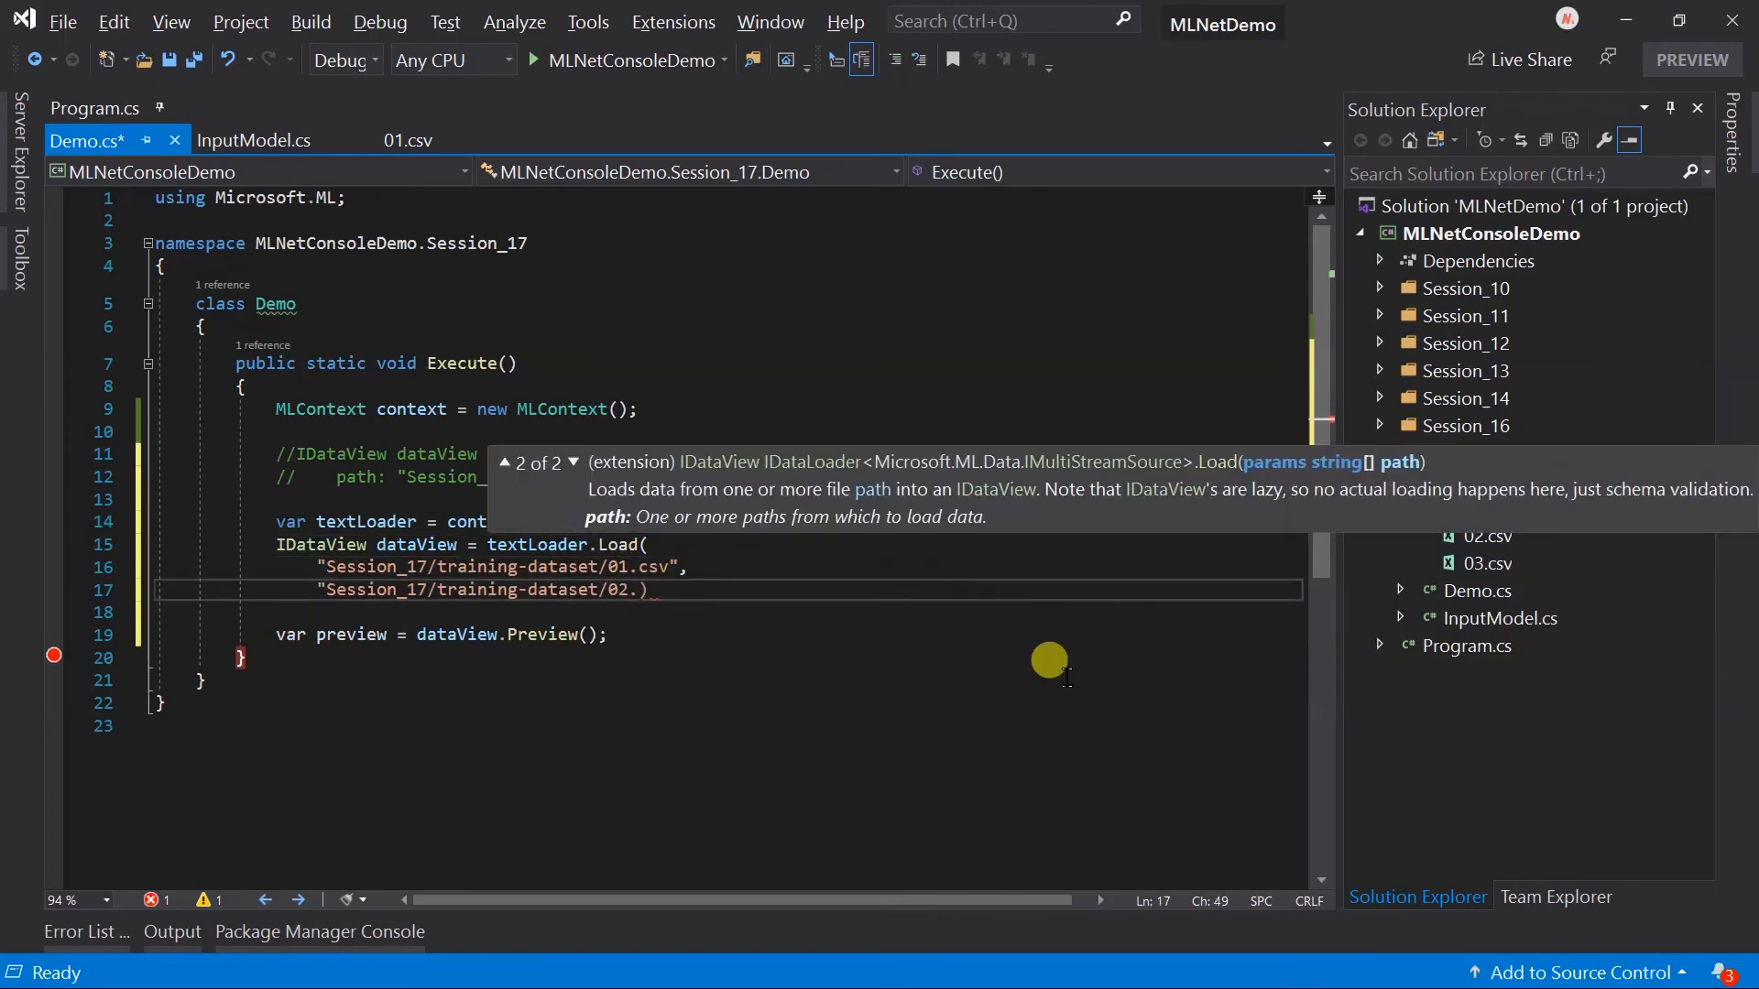
pyautogui.write('csv')
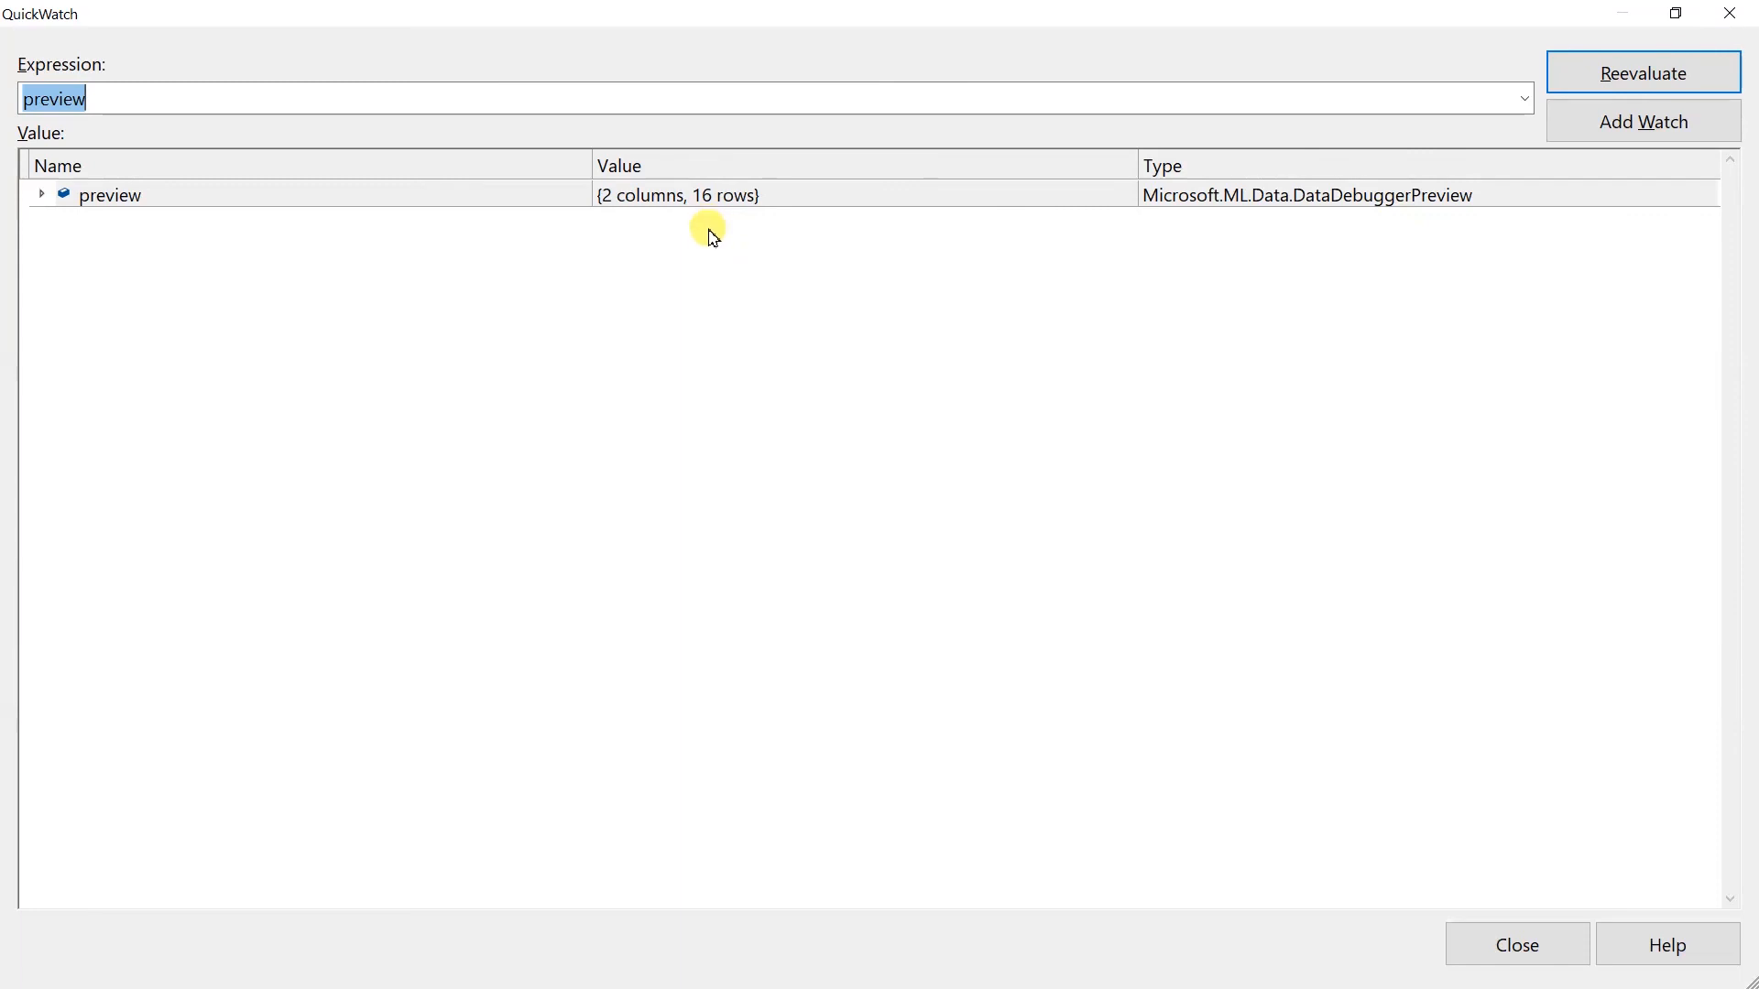
# - Open Task View with Win+Tab to show all open windows and desktops
pyautogui.press('Win+Tab')
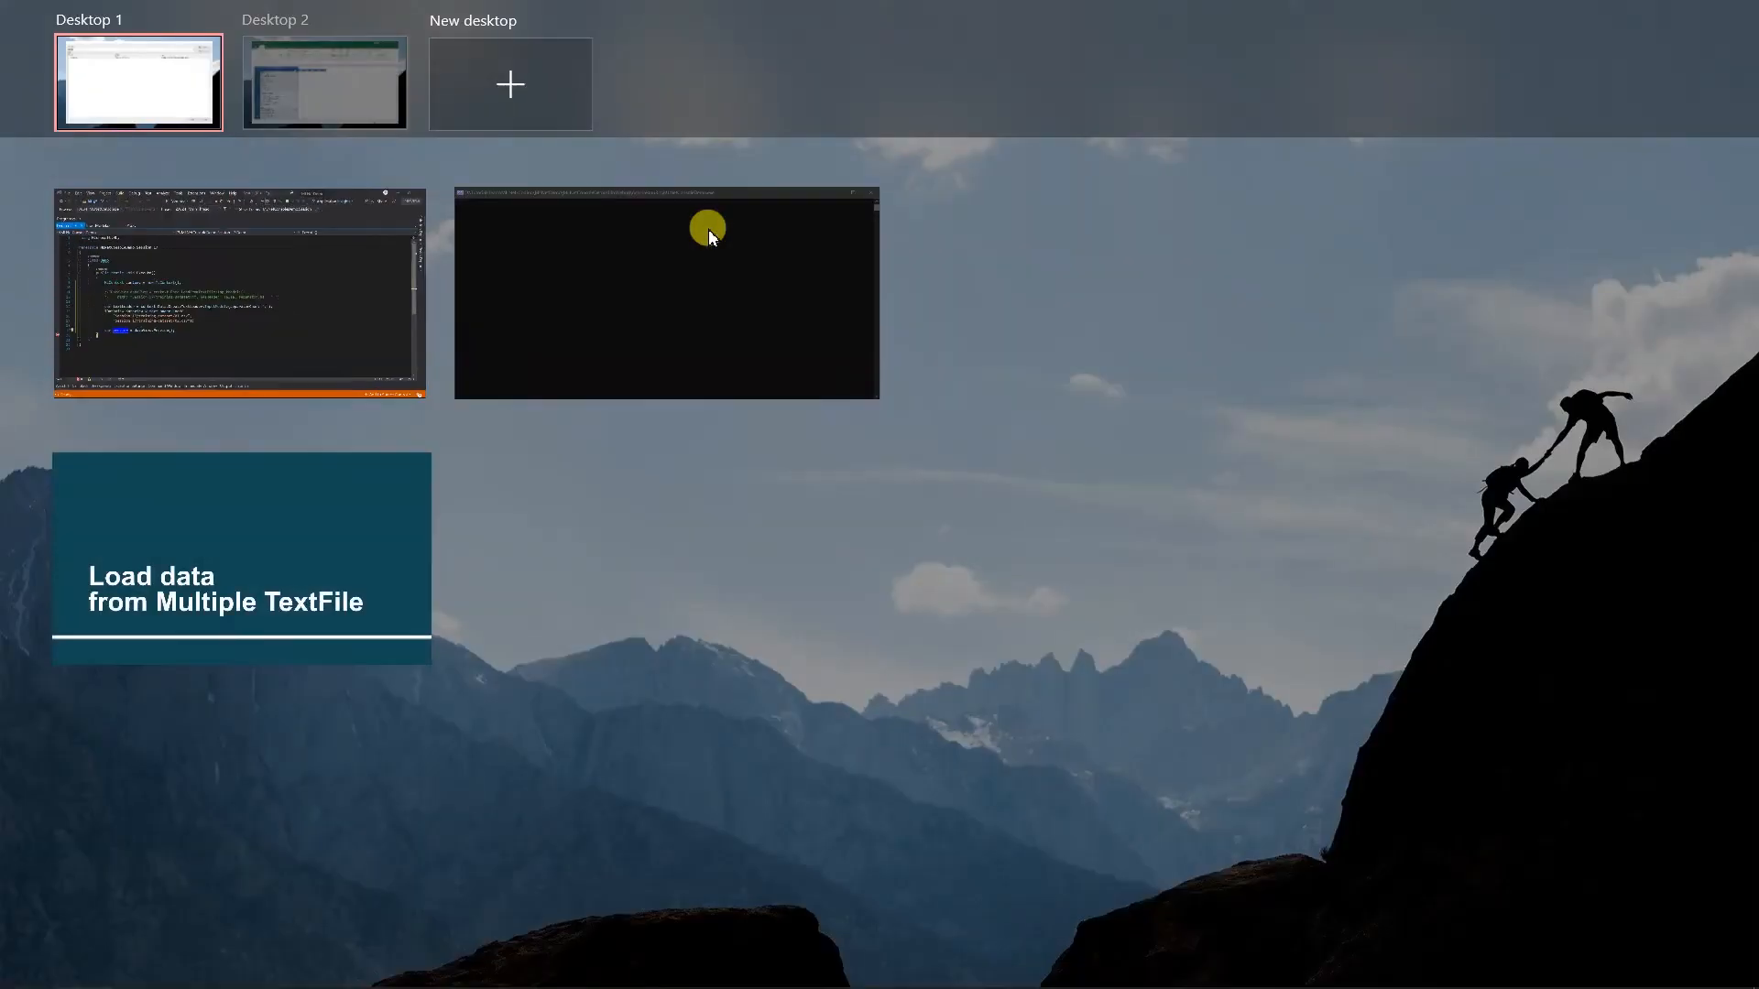